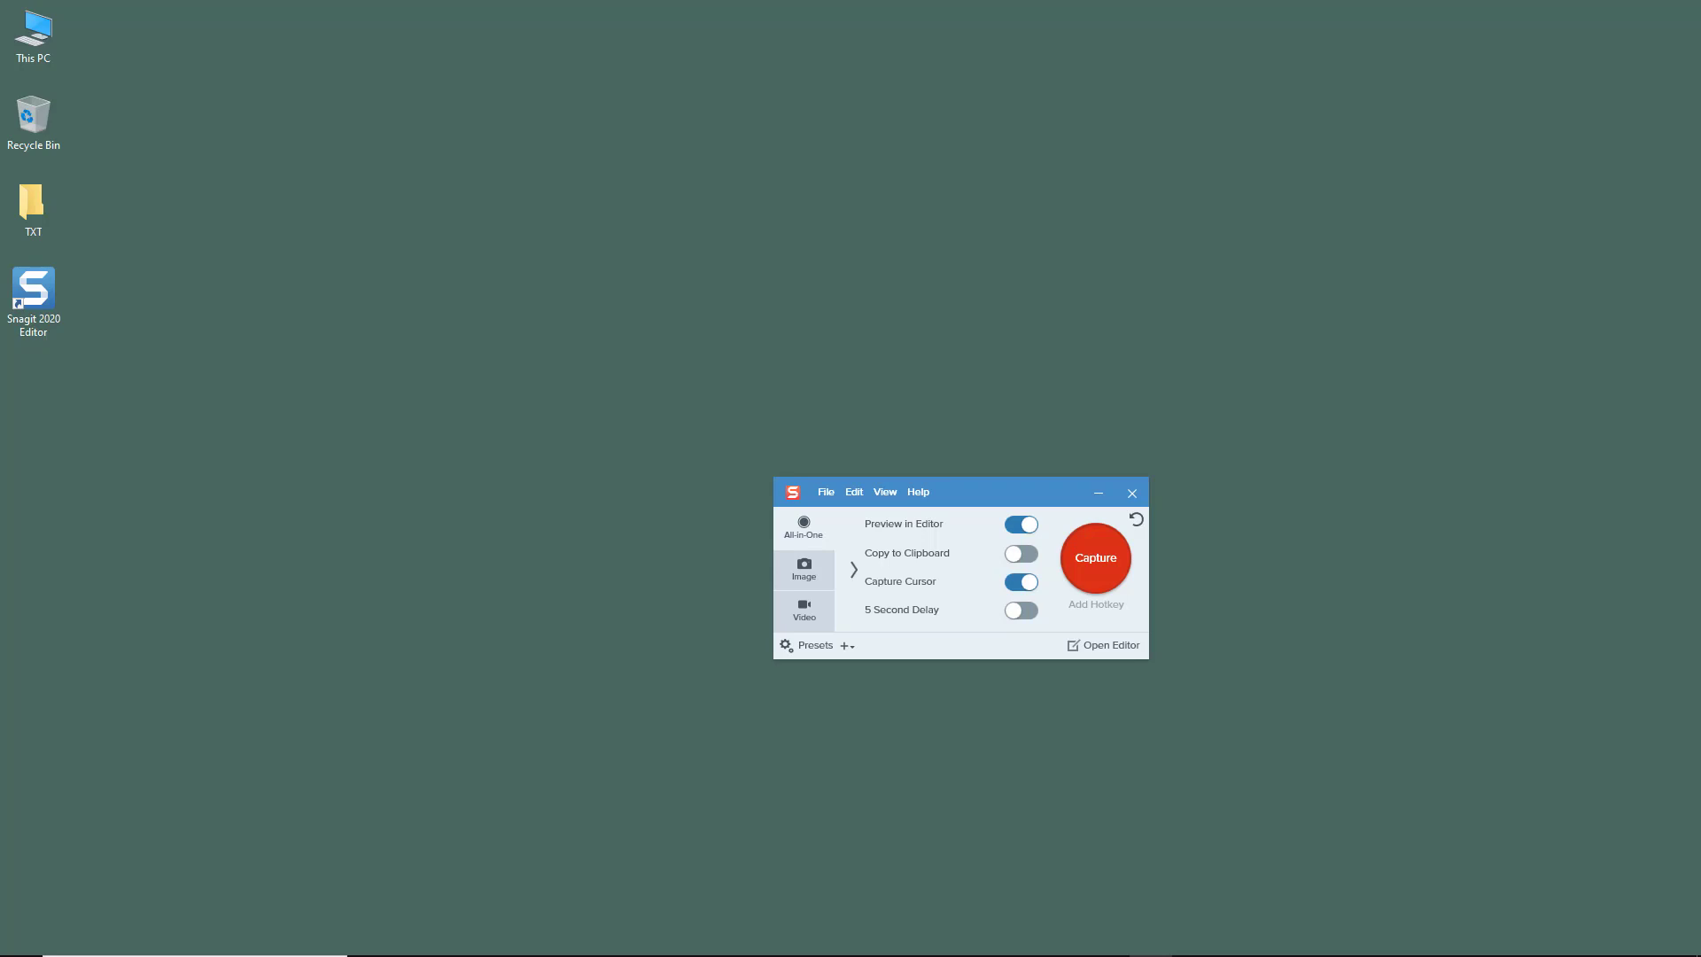
mouse_move(966, 502)
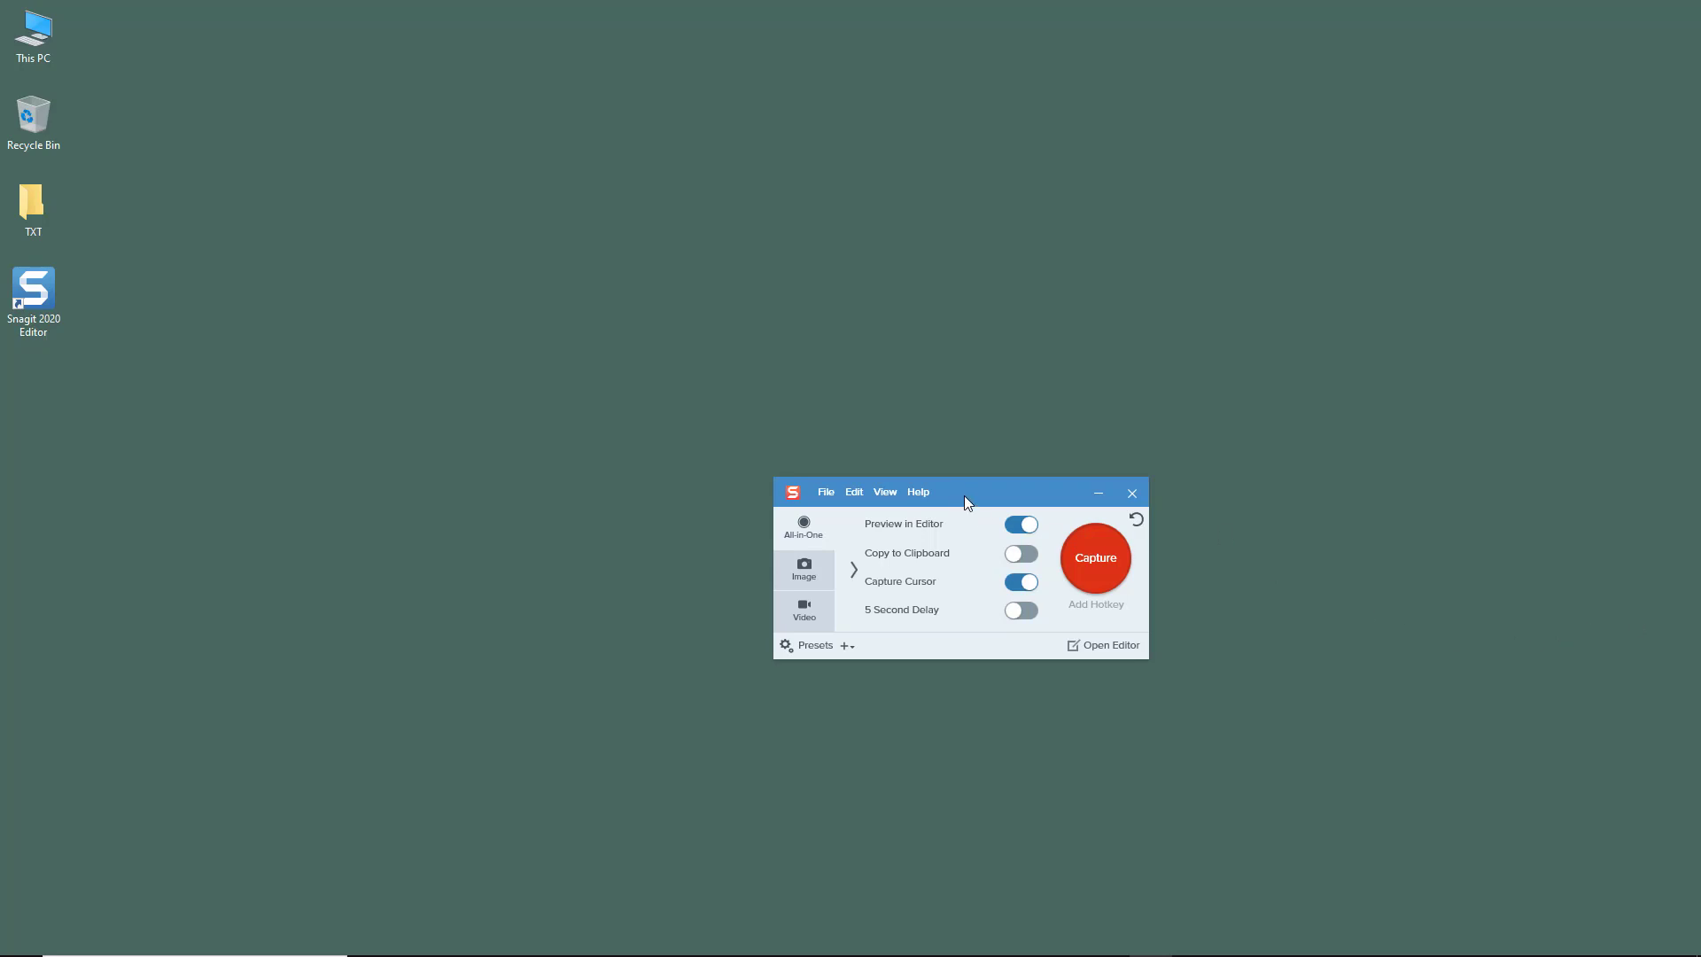
Nudge the capture window aside and start adding Shift+R as the capture hotkey.
left_click_drag(965, 492, 996, 513)
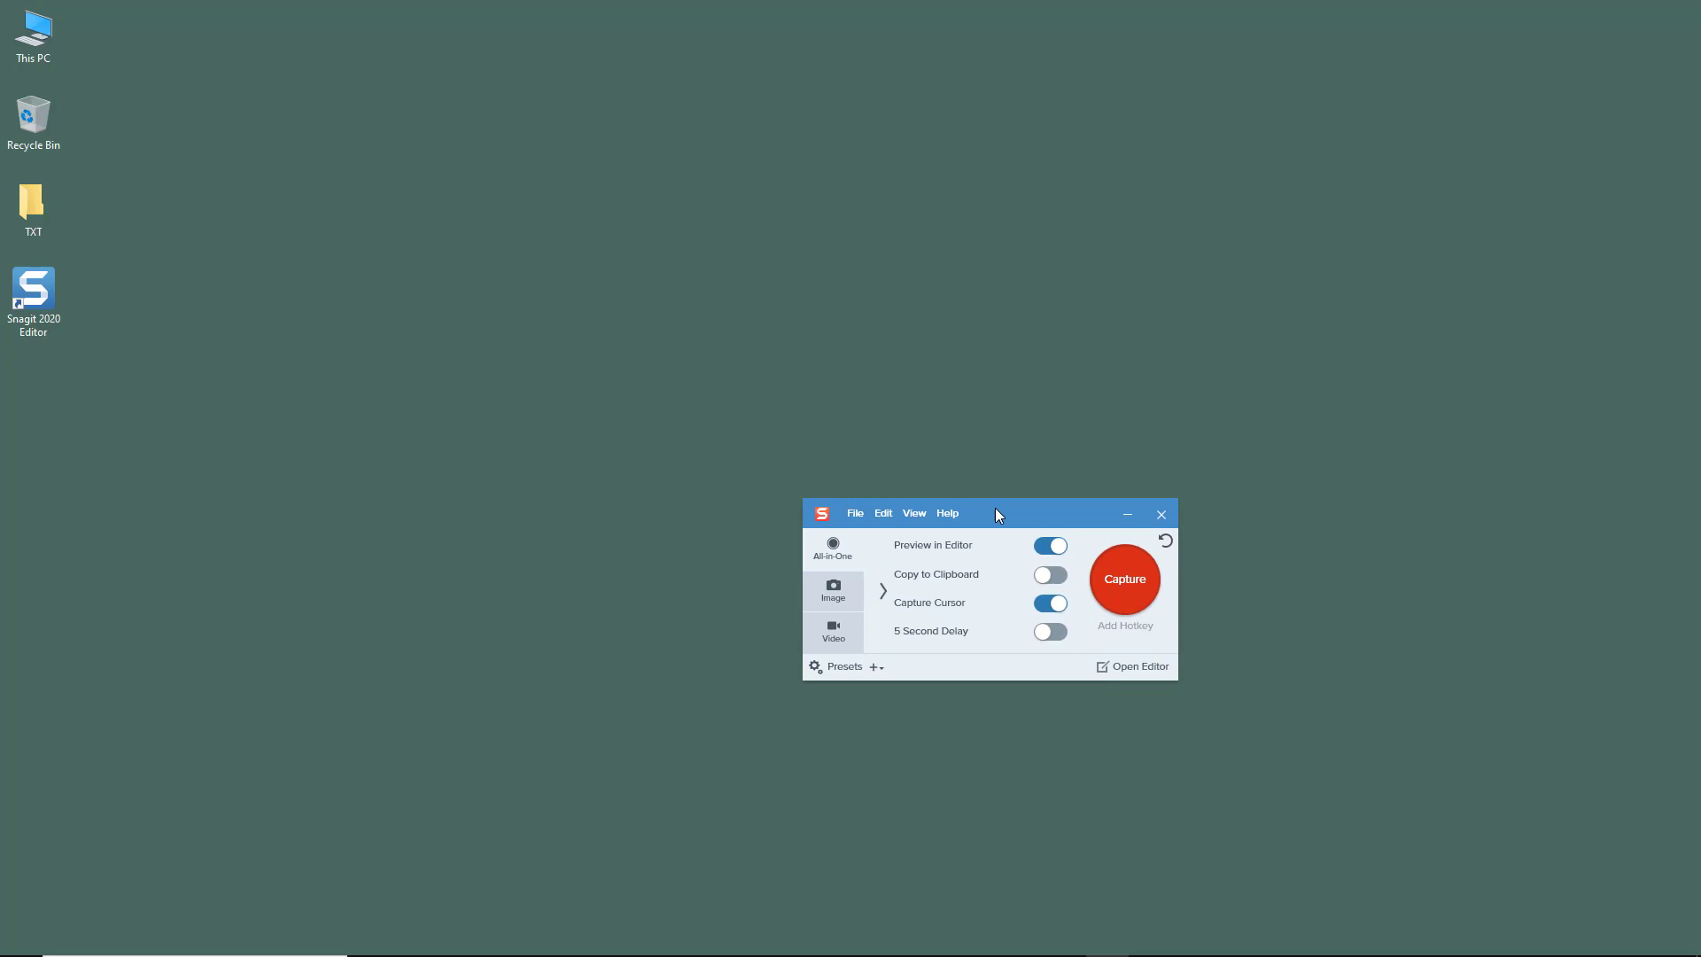
mouse_move(997, 570)
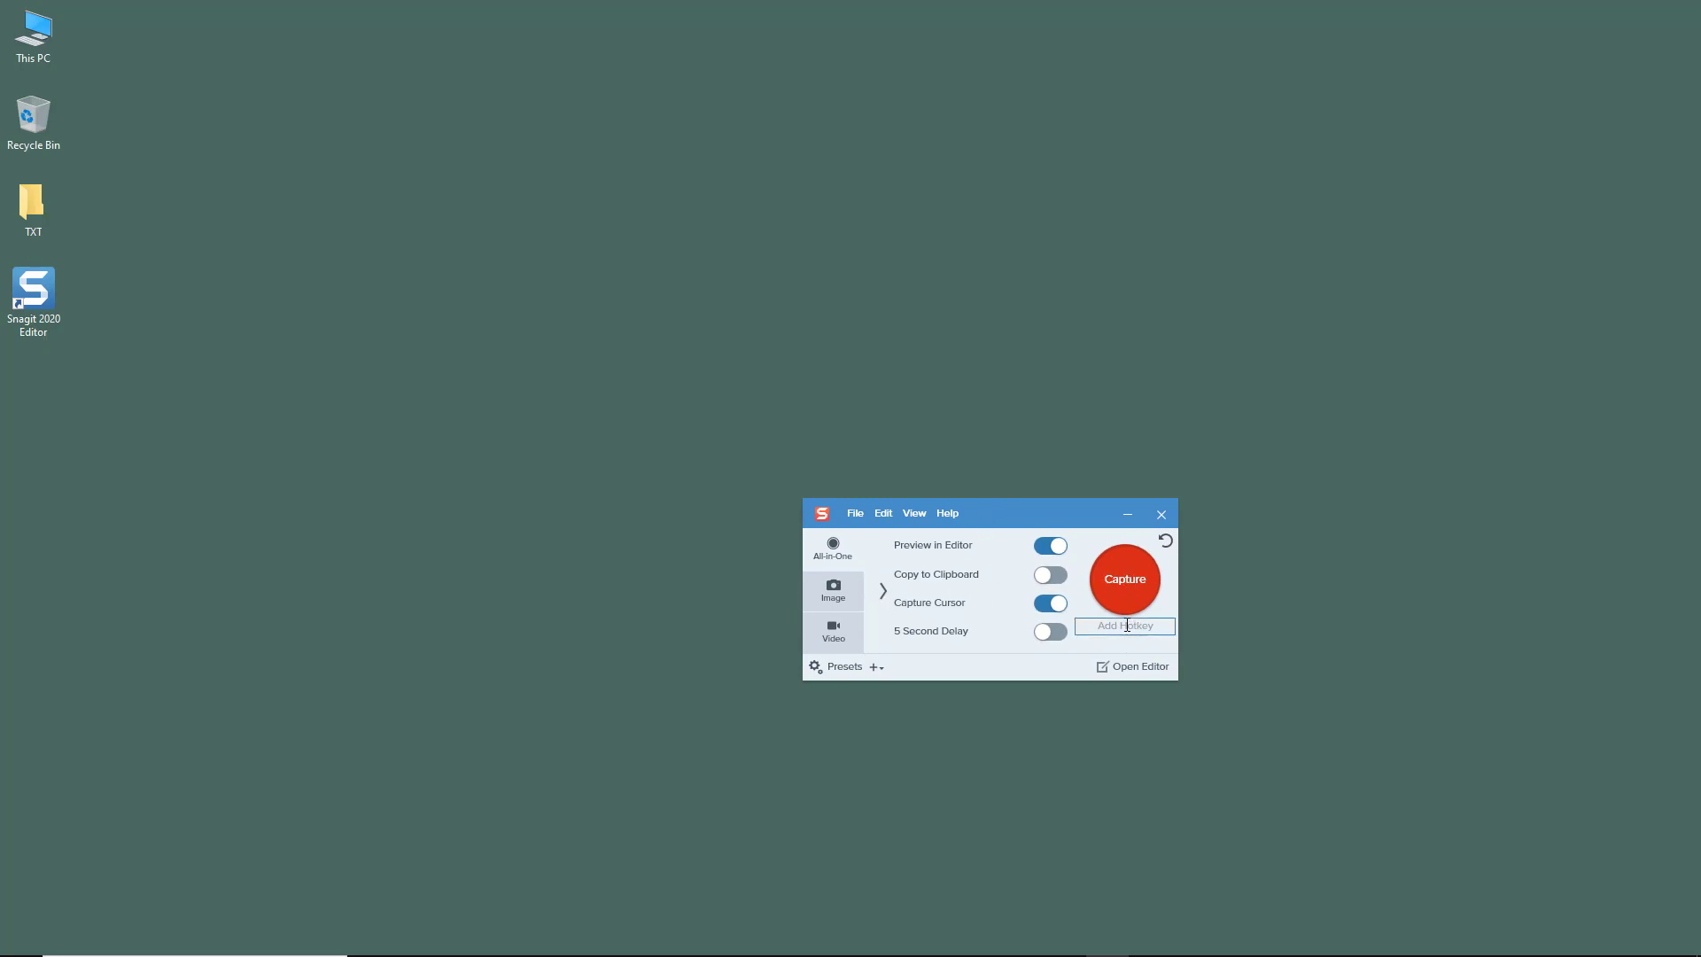
left_click(1123, 624)
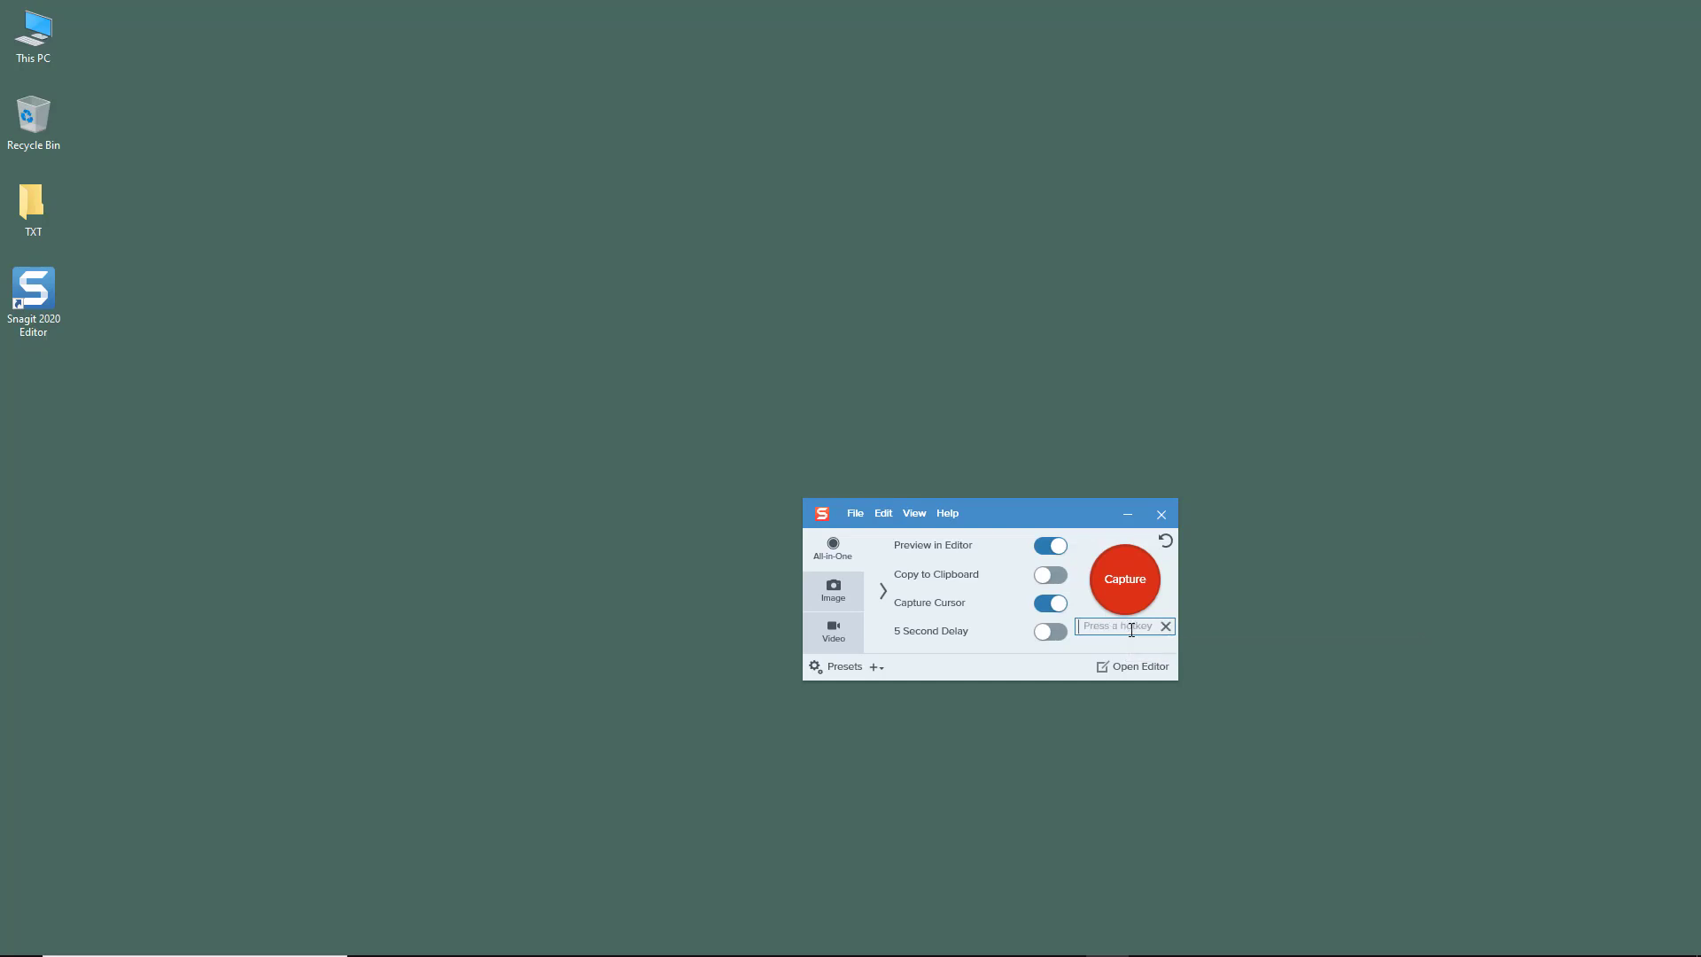
mouse_move(1132, 631)
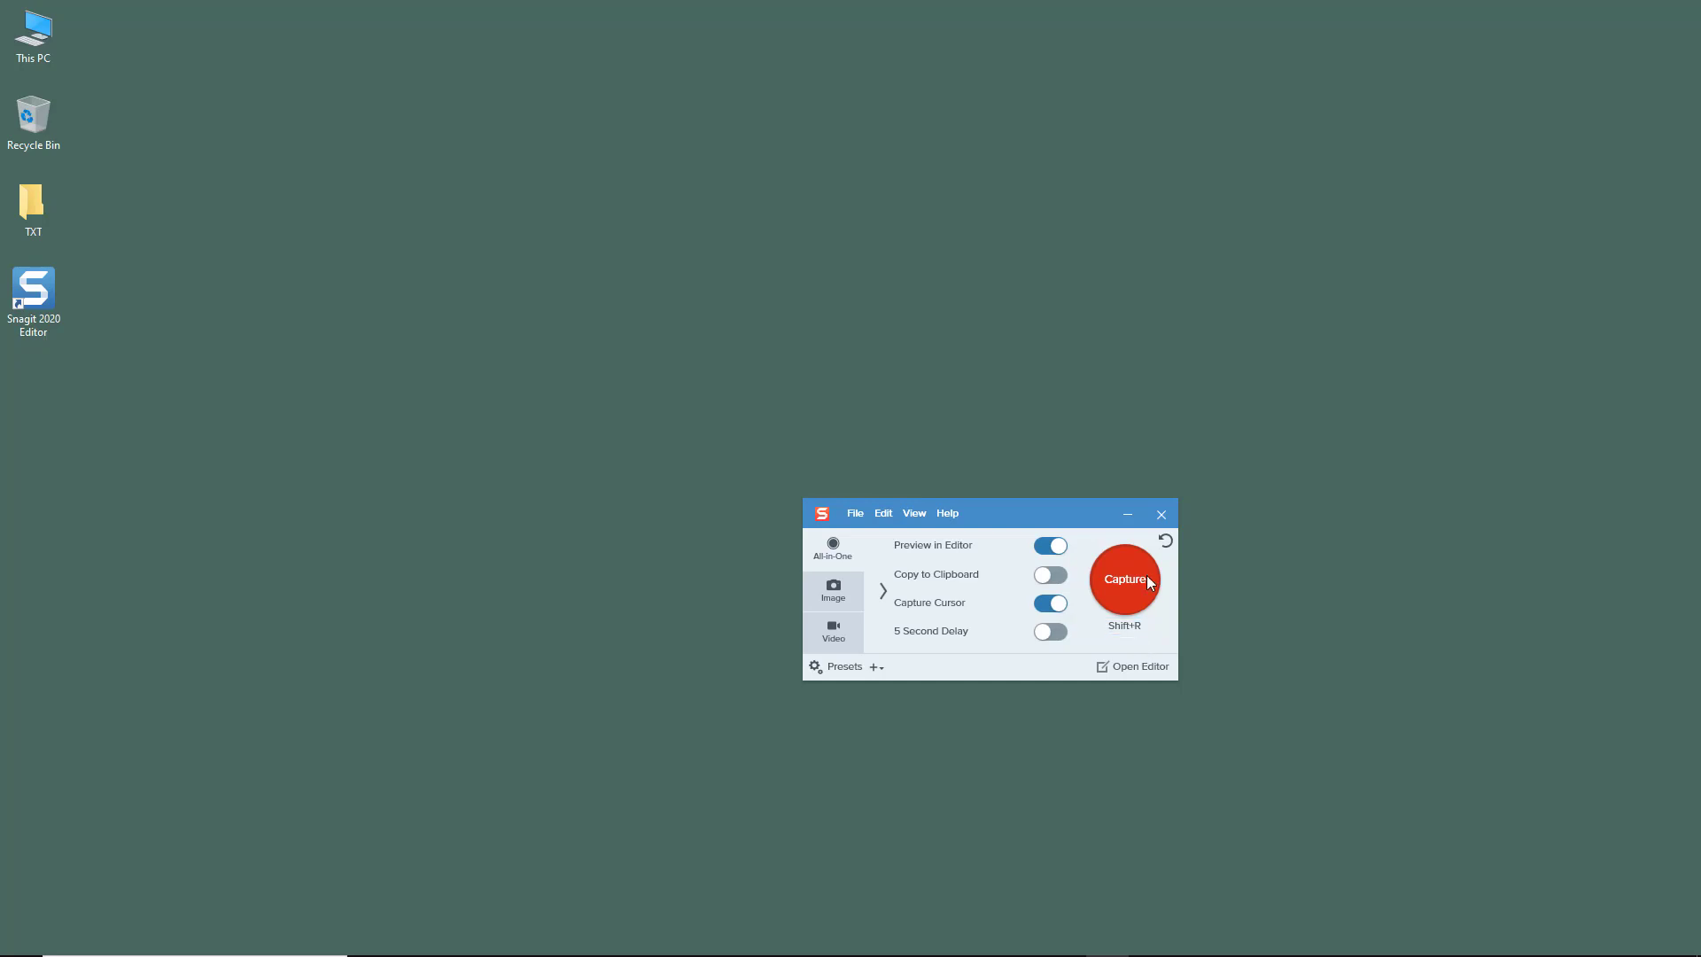
left_click_drag(987, 512, 1242, 526)
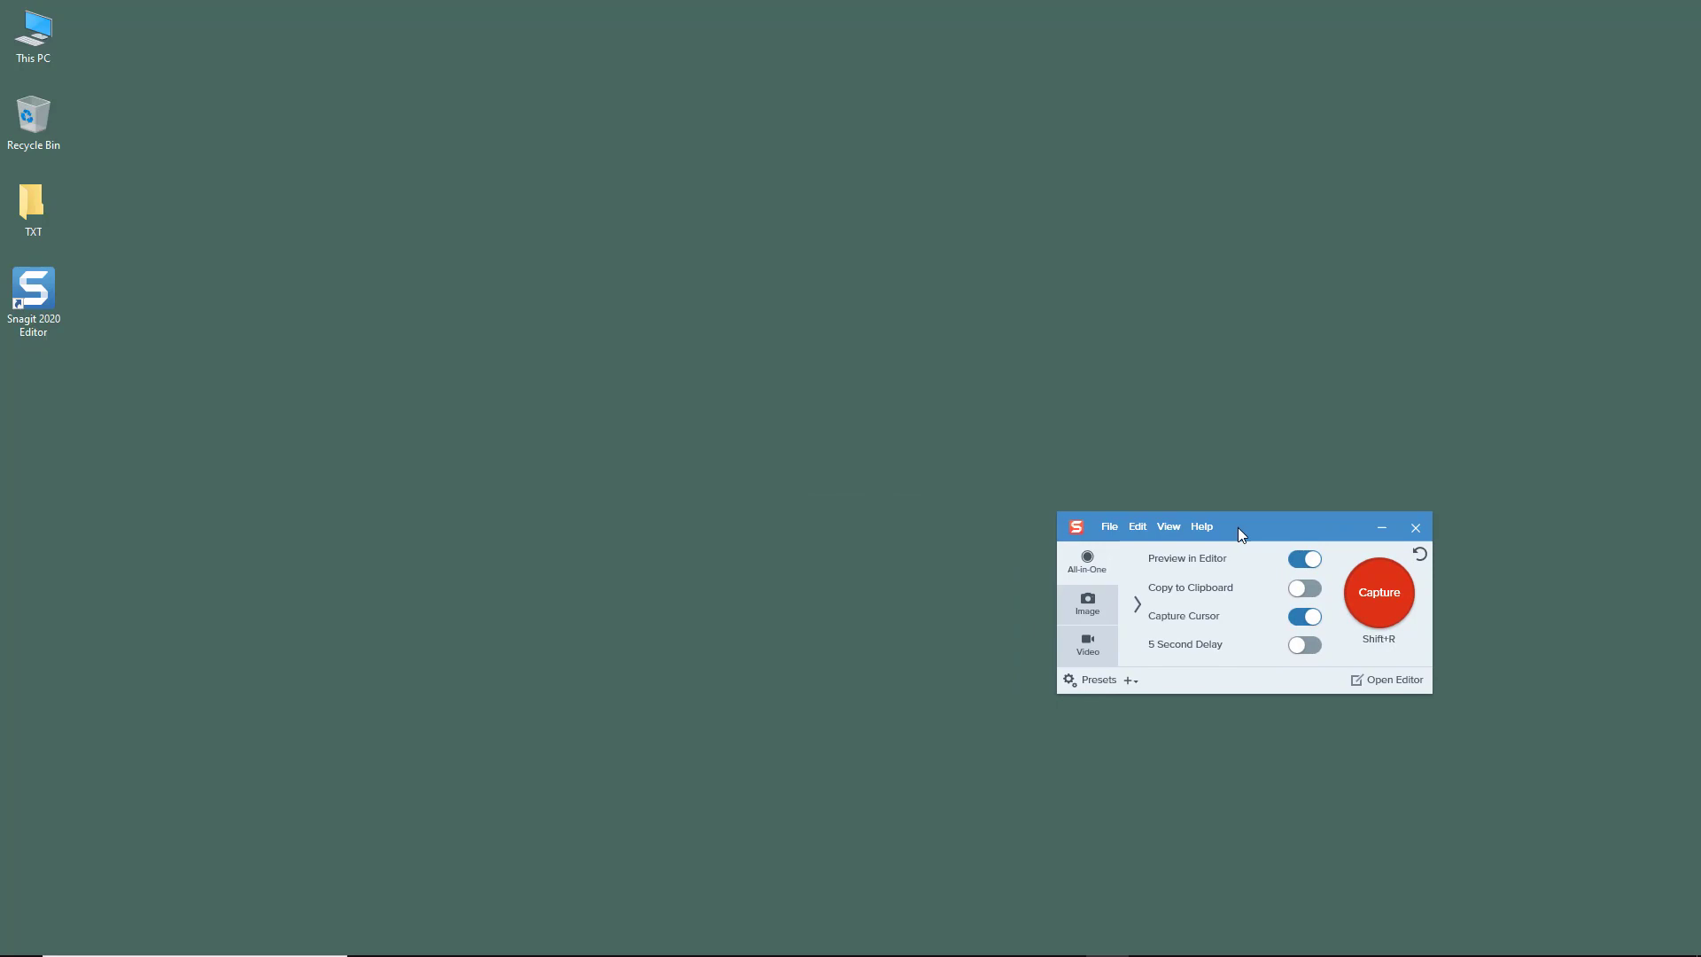
left_click(1415, 527)
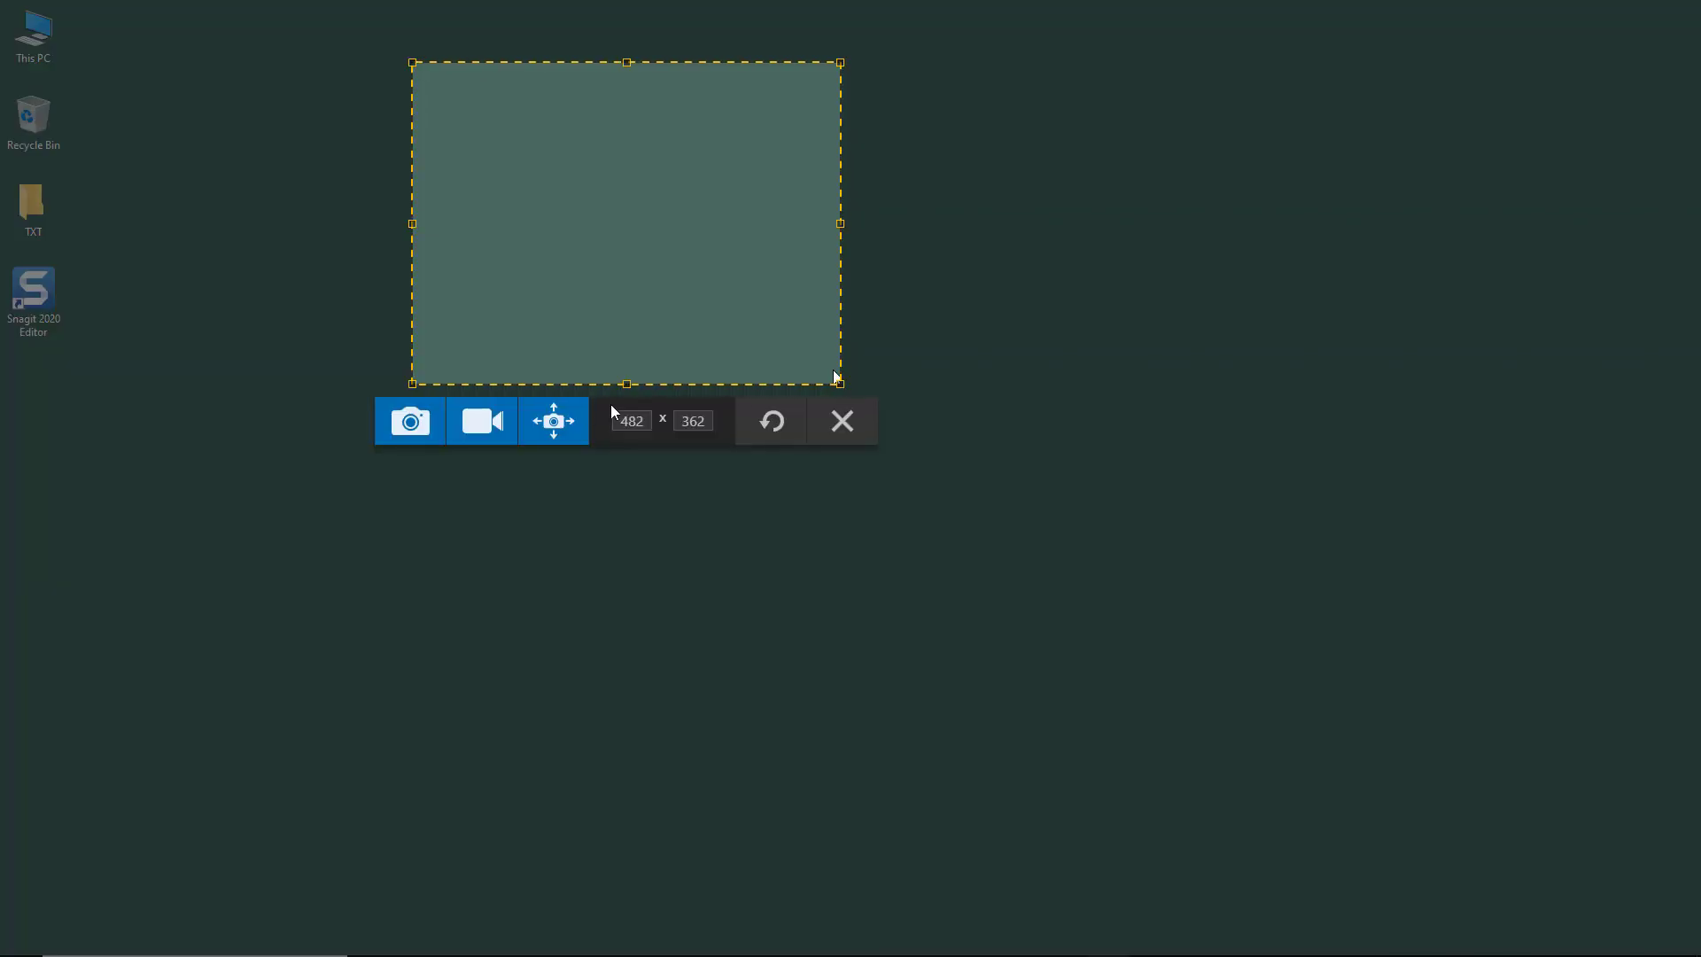
mouse_move(410, 421)
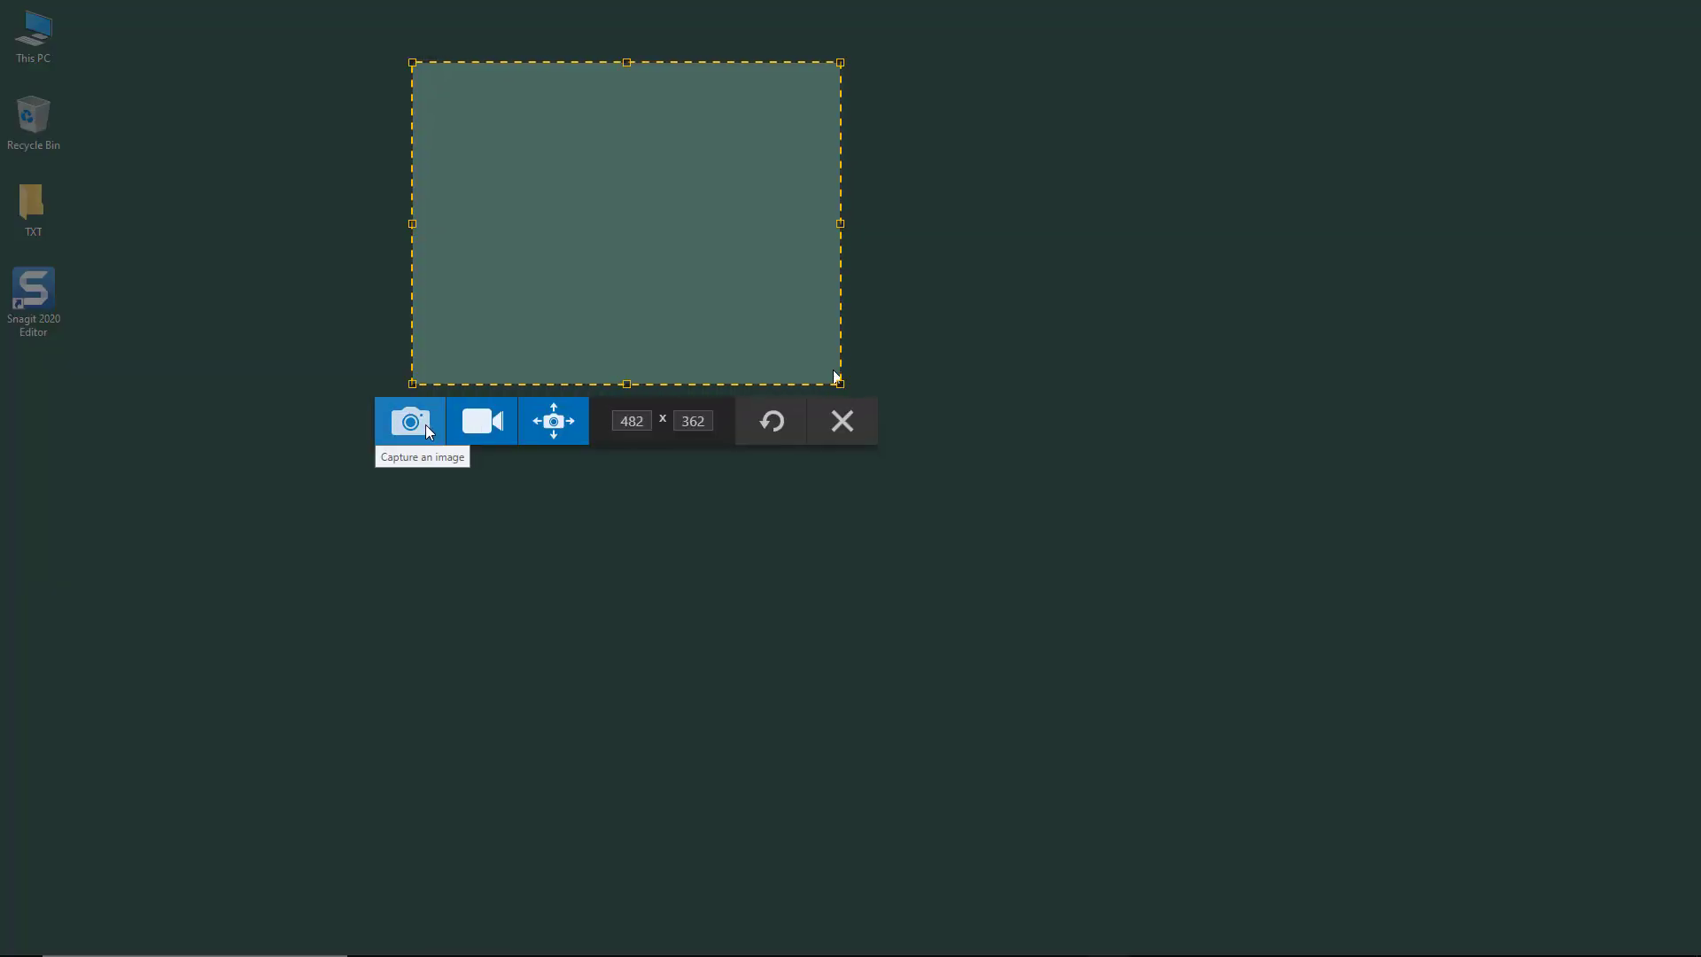
left_click(410, 420)
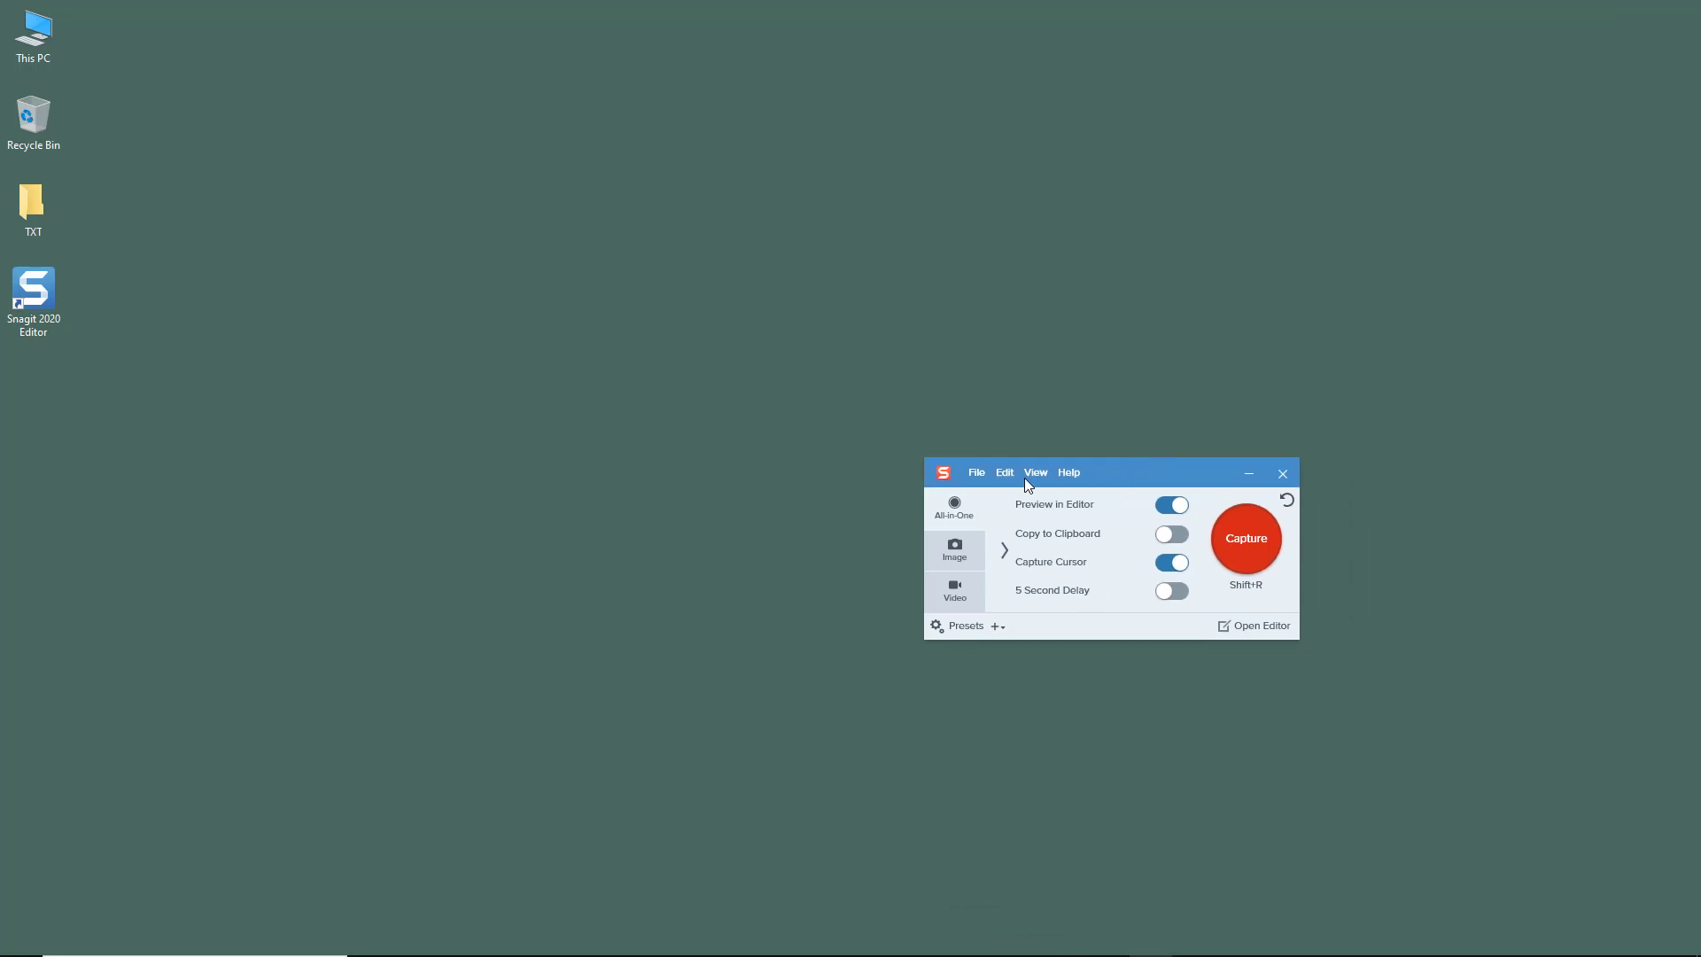
Open Capture Preferences from the File menu and show the Hotkeys tab.
left_click(976, 472)
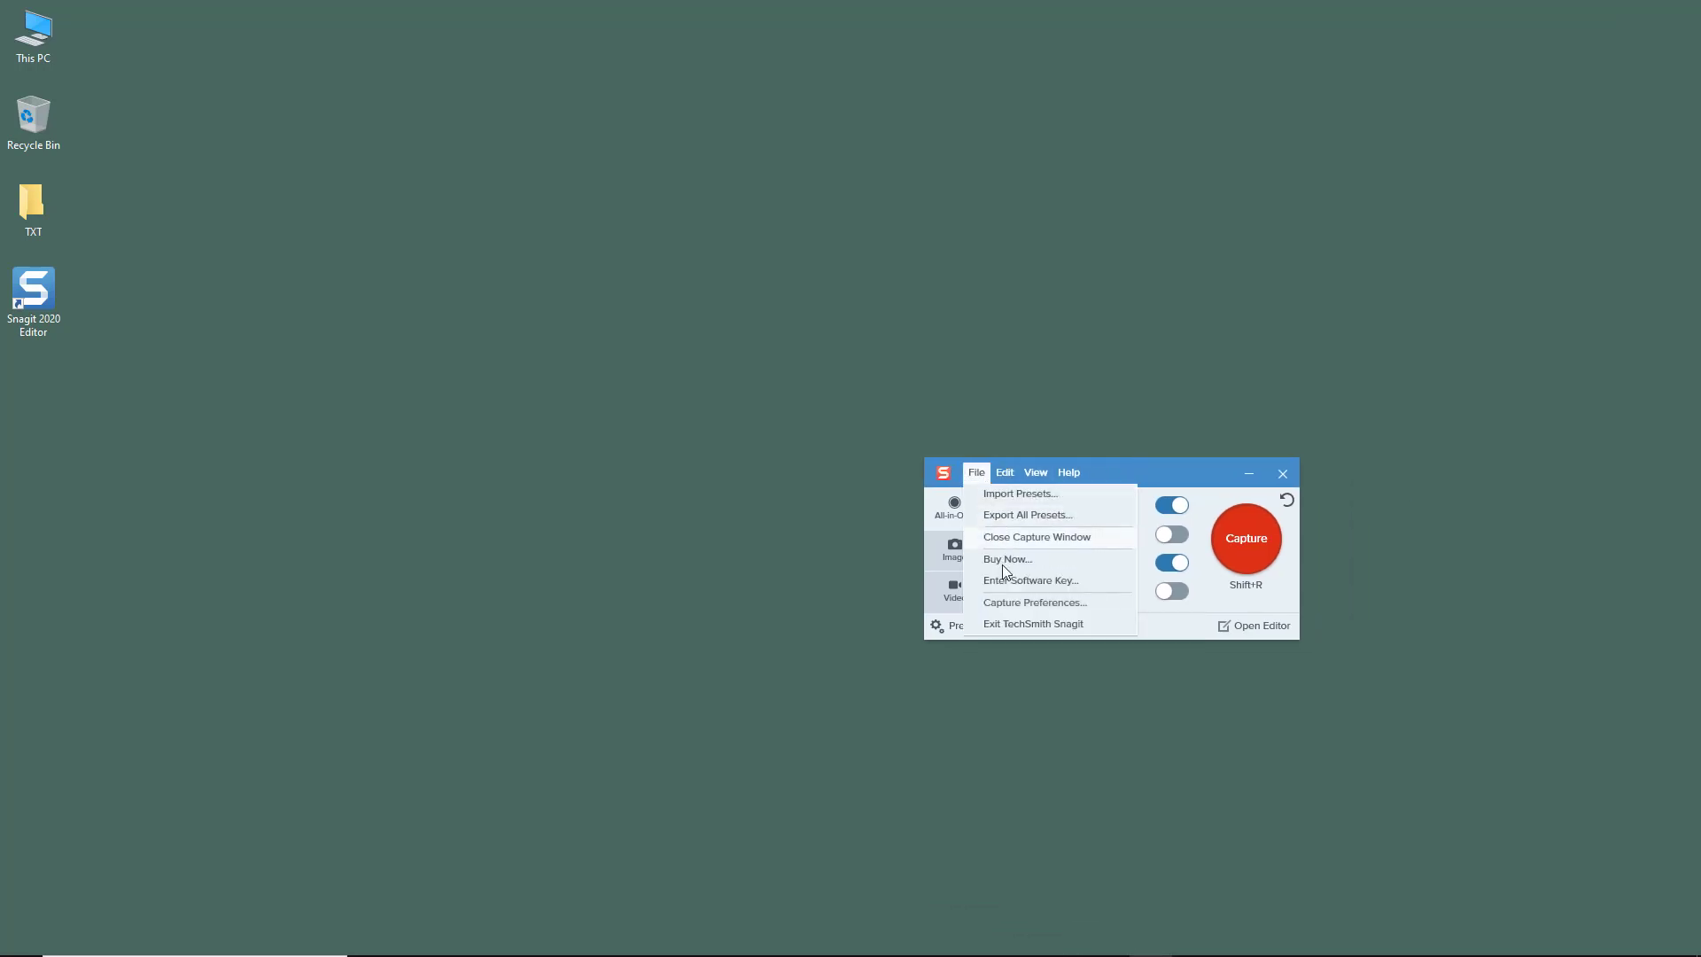
left_click(1034, 602)
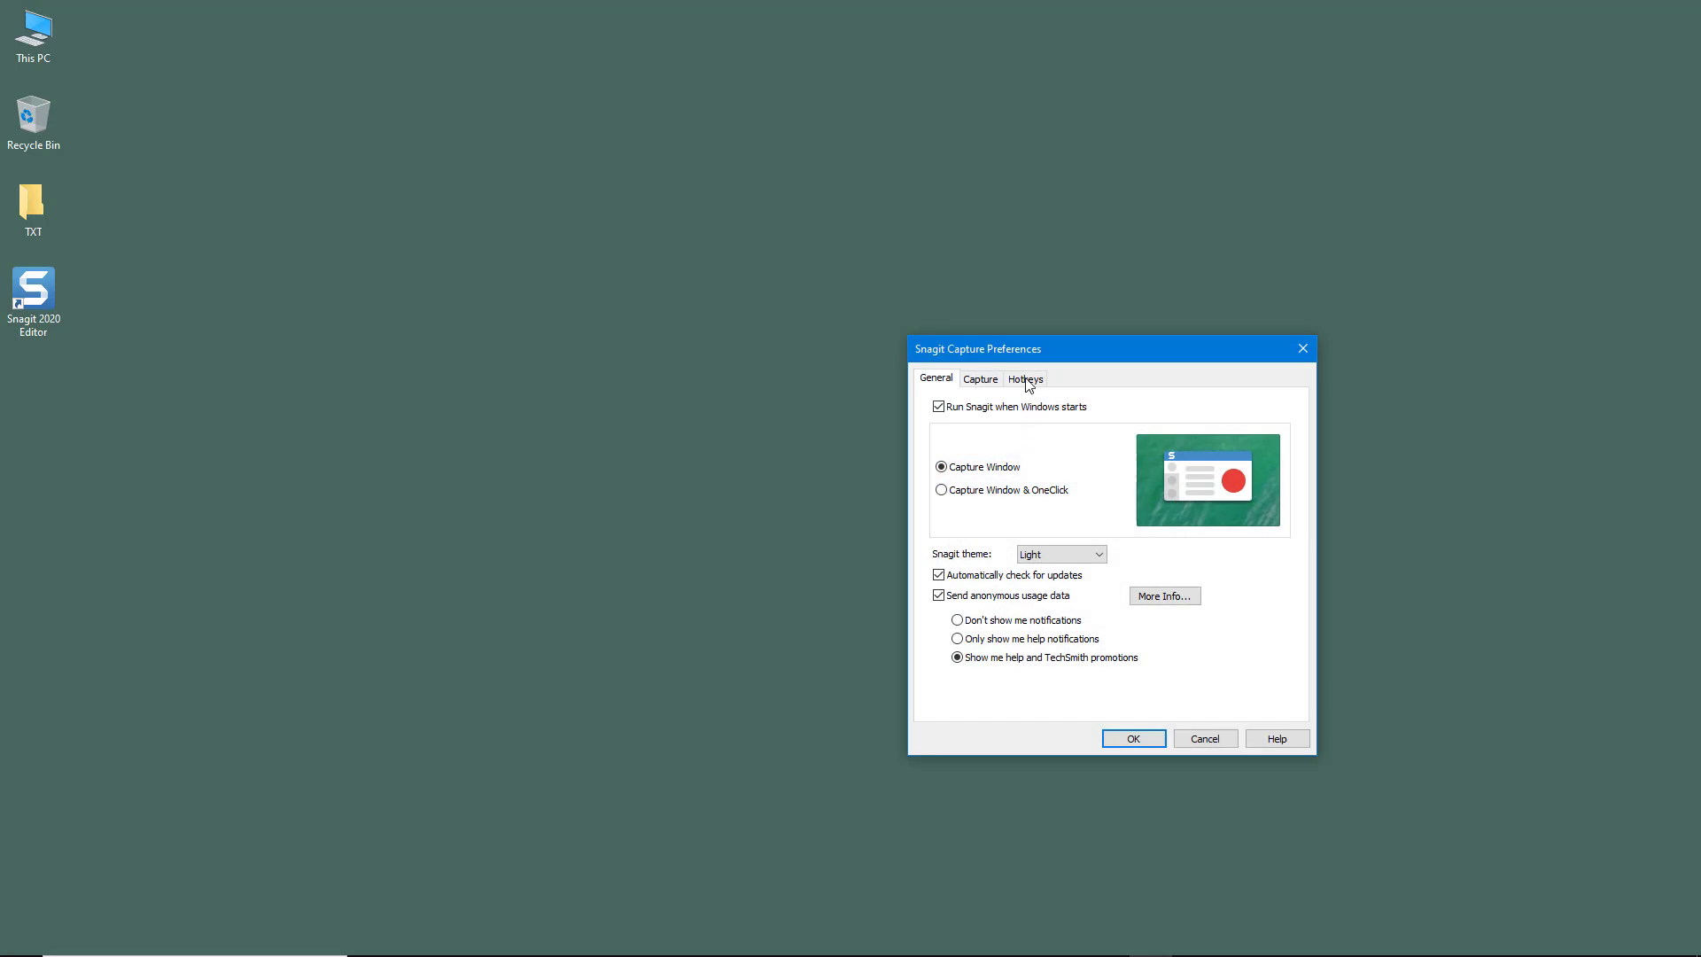
left_click(1024, 378)
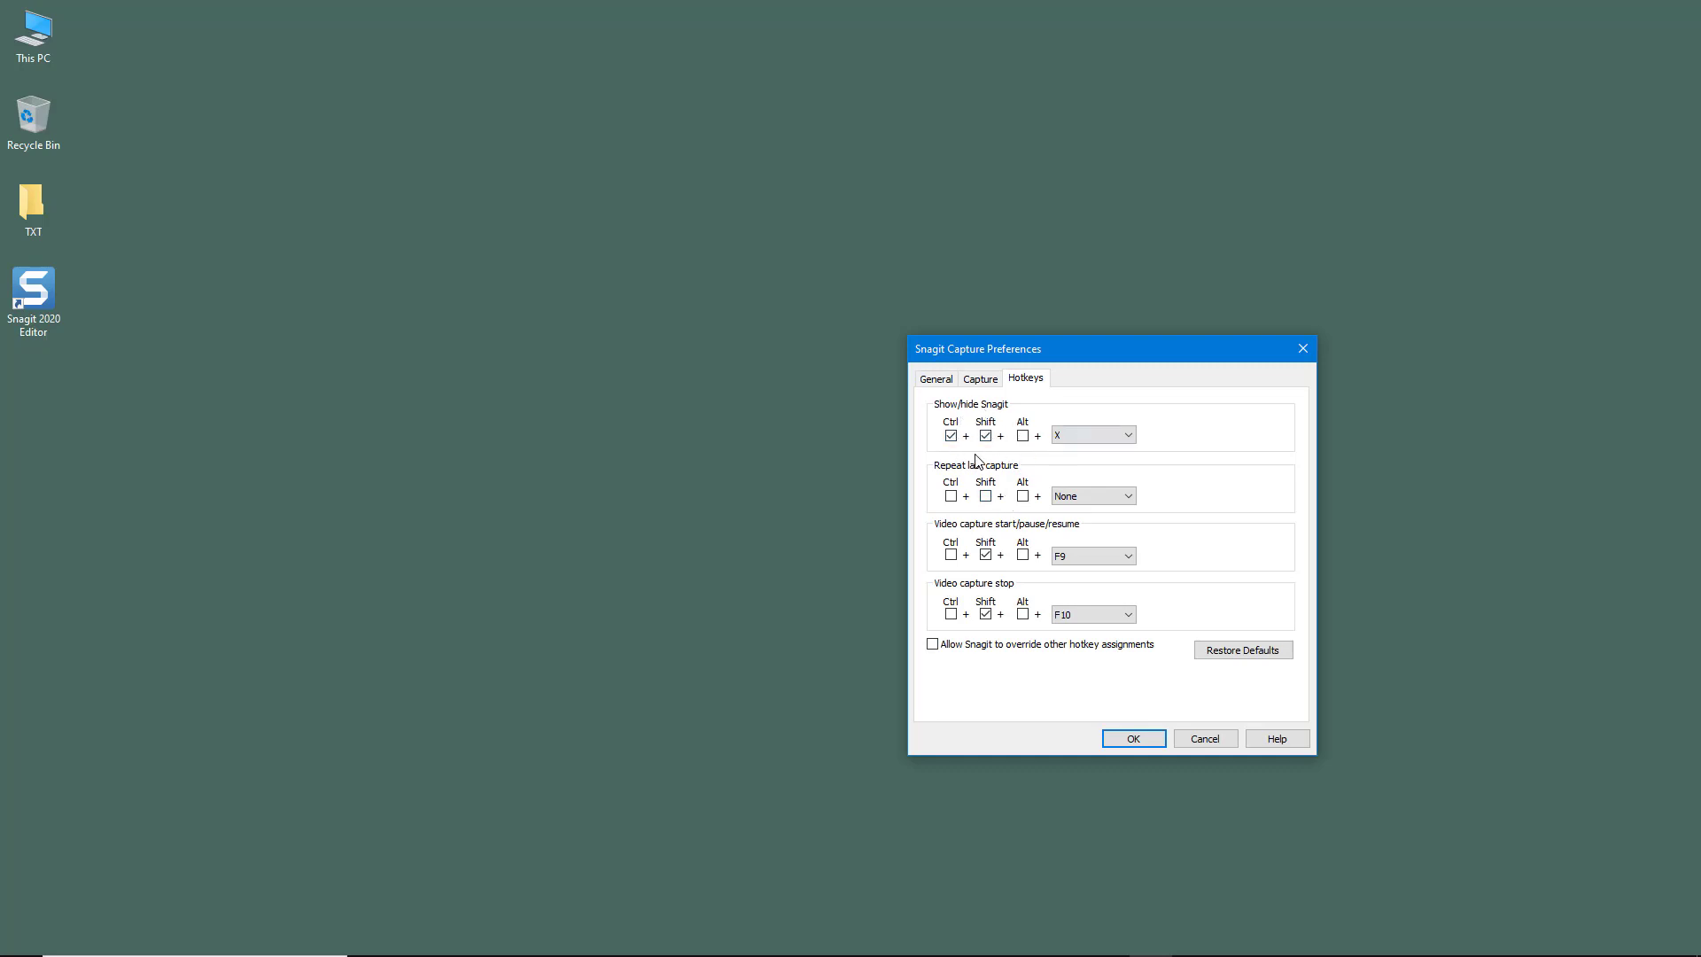
Try adding and removing Alt on the show/hide Snagit hotkey.
left_click(1091, 434)
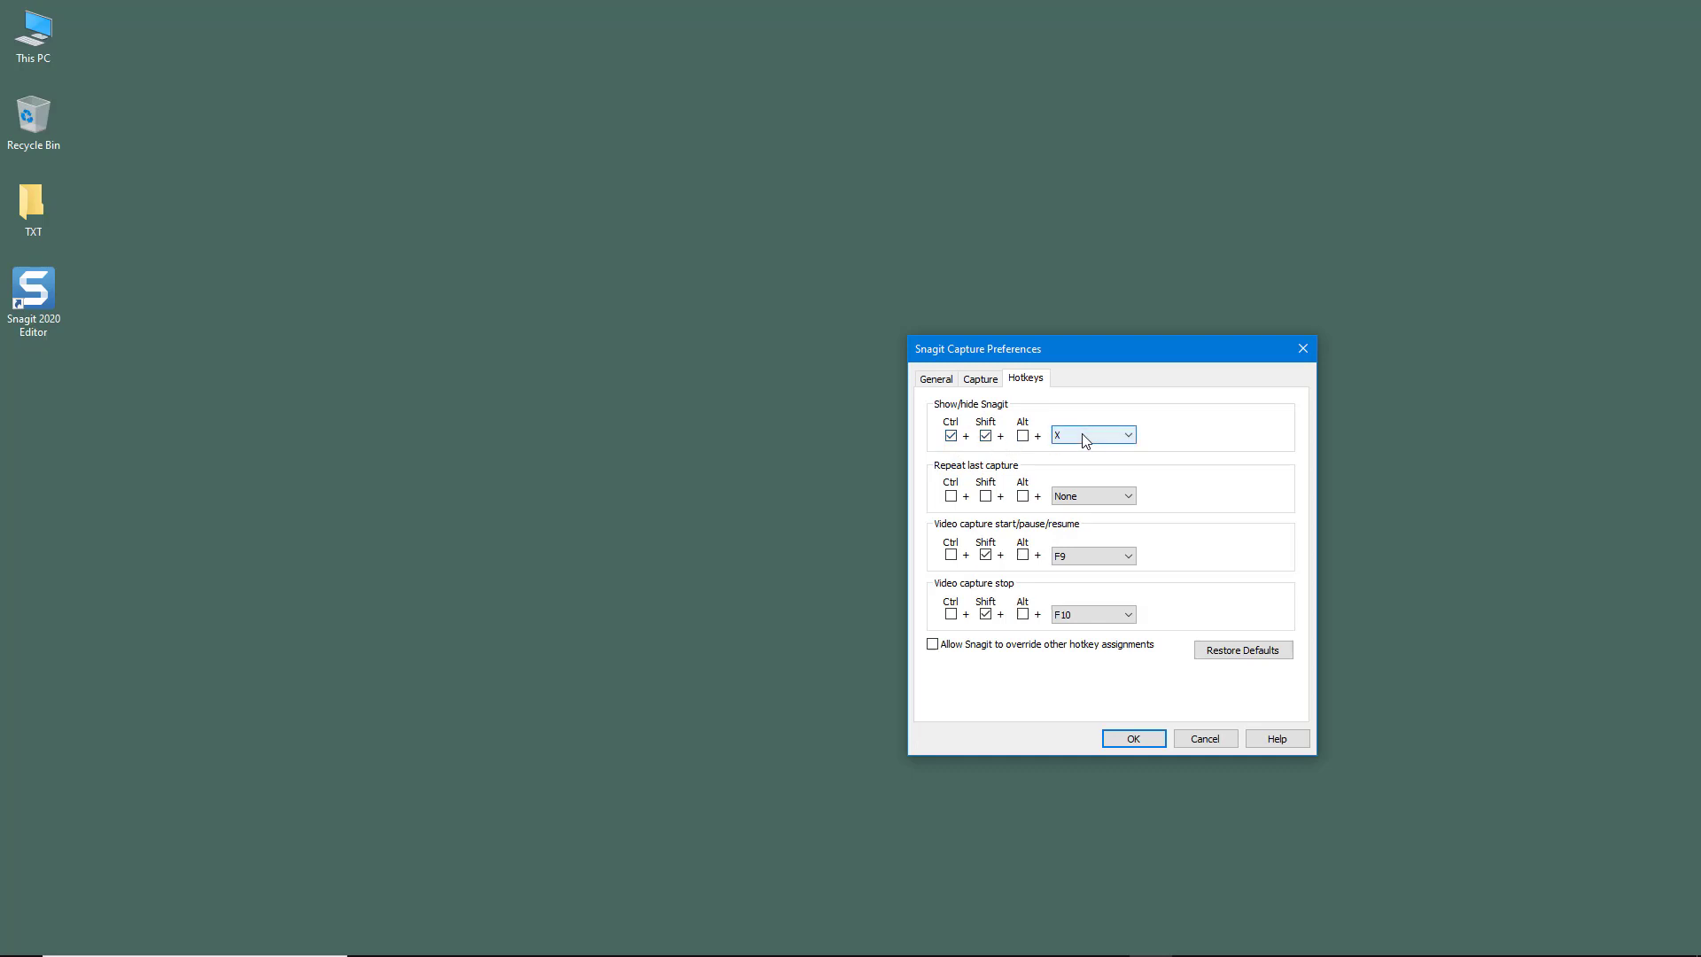
left_click(1023, 434)
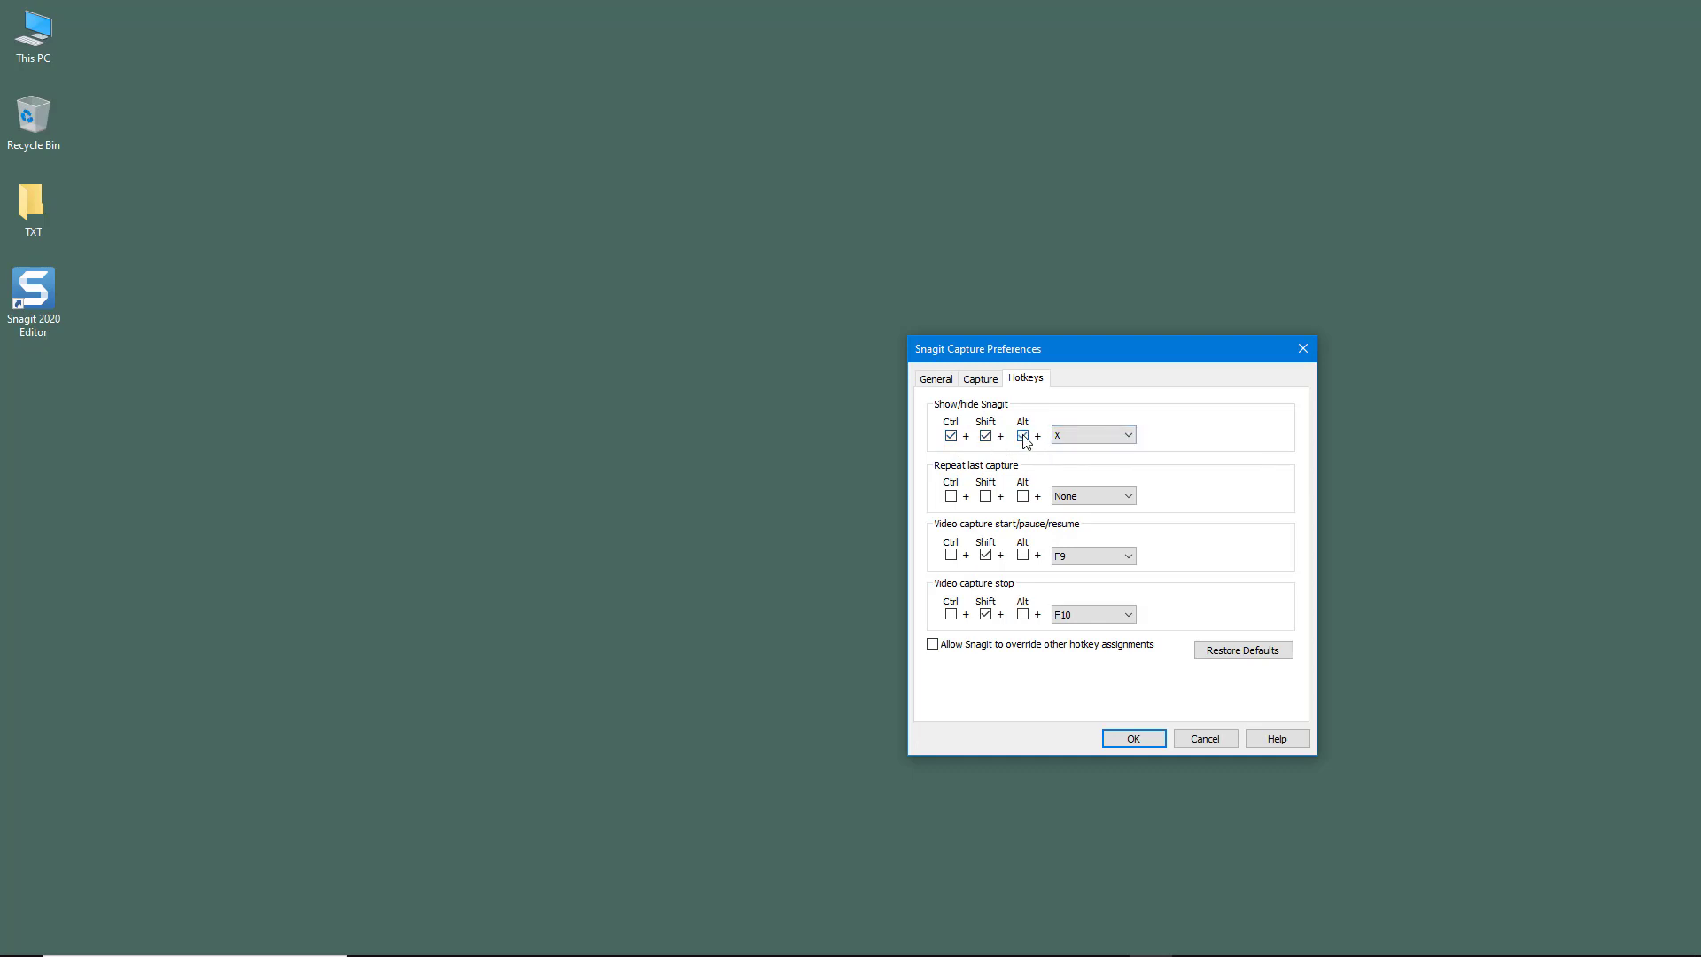
left_click(1021, 435)
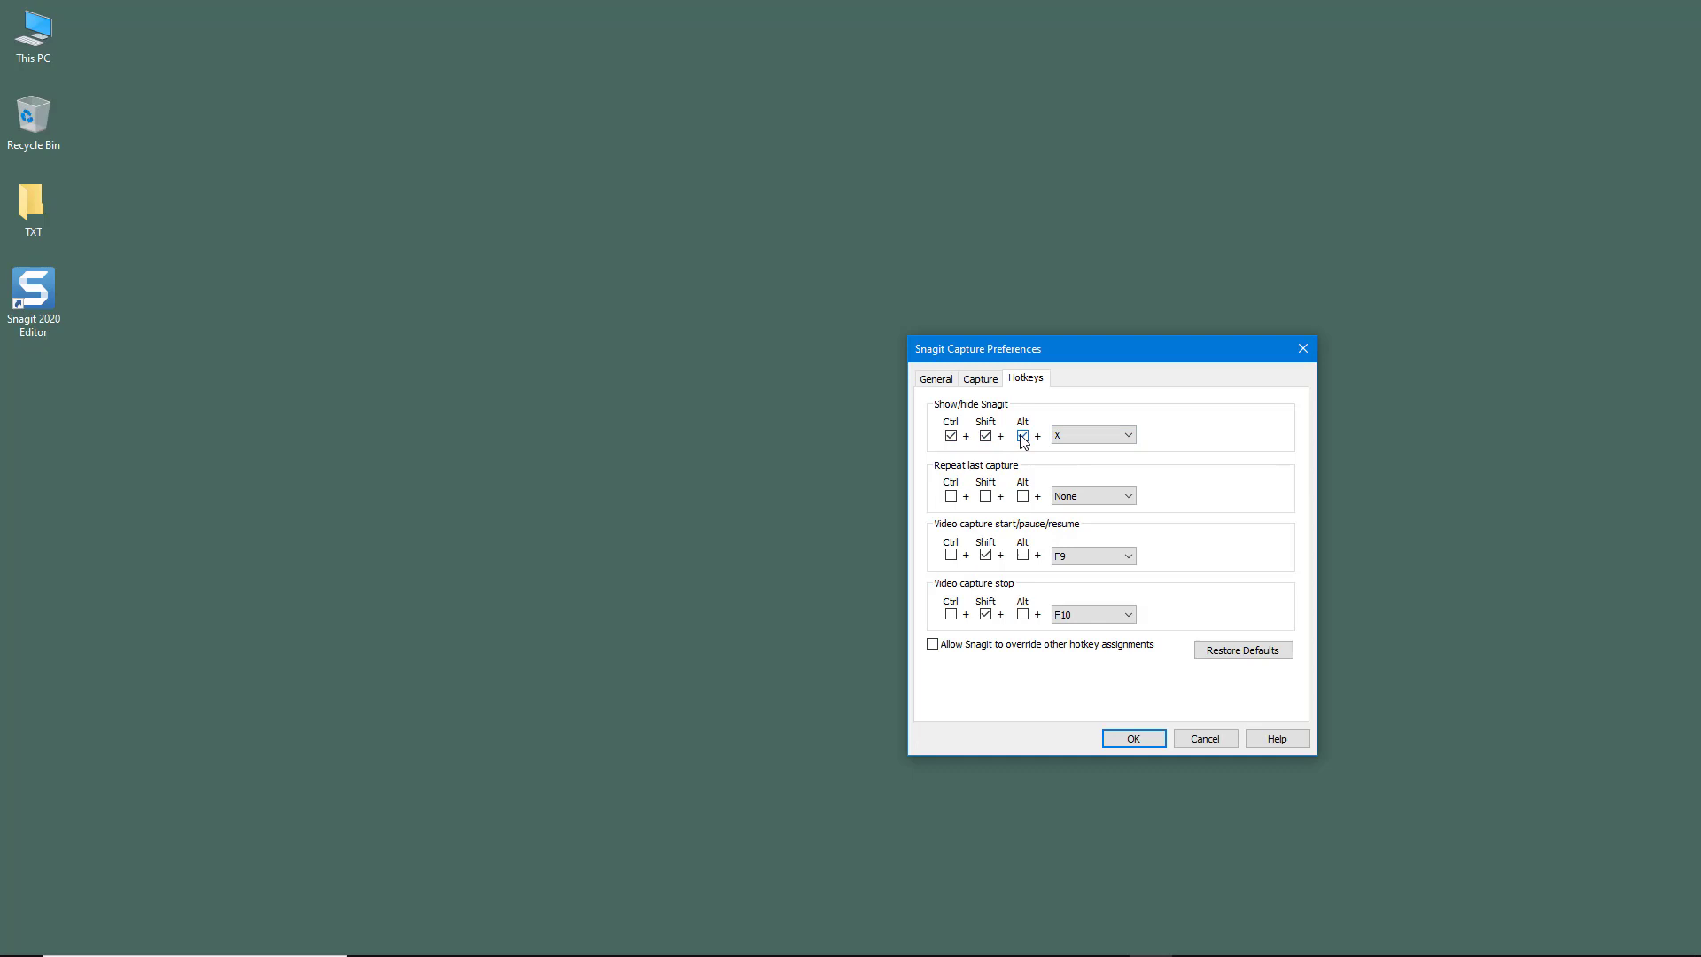
left_click(1021, 434)
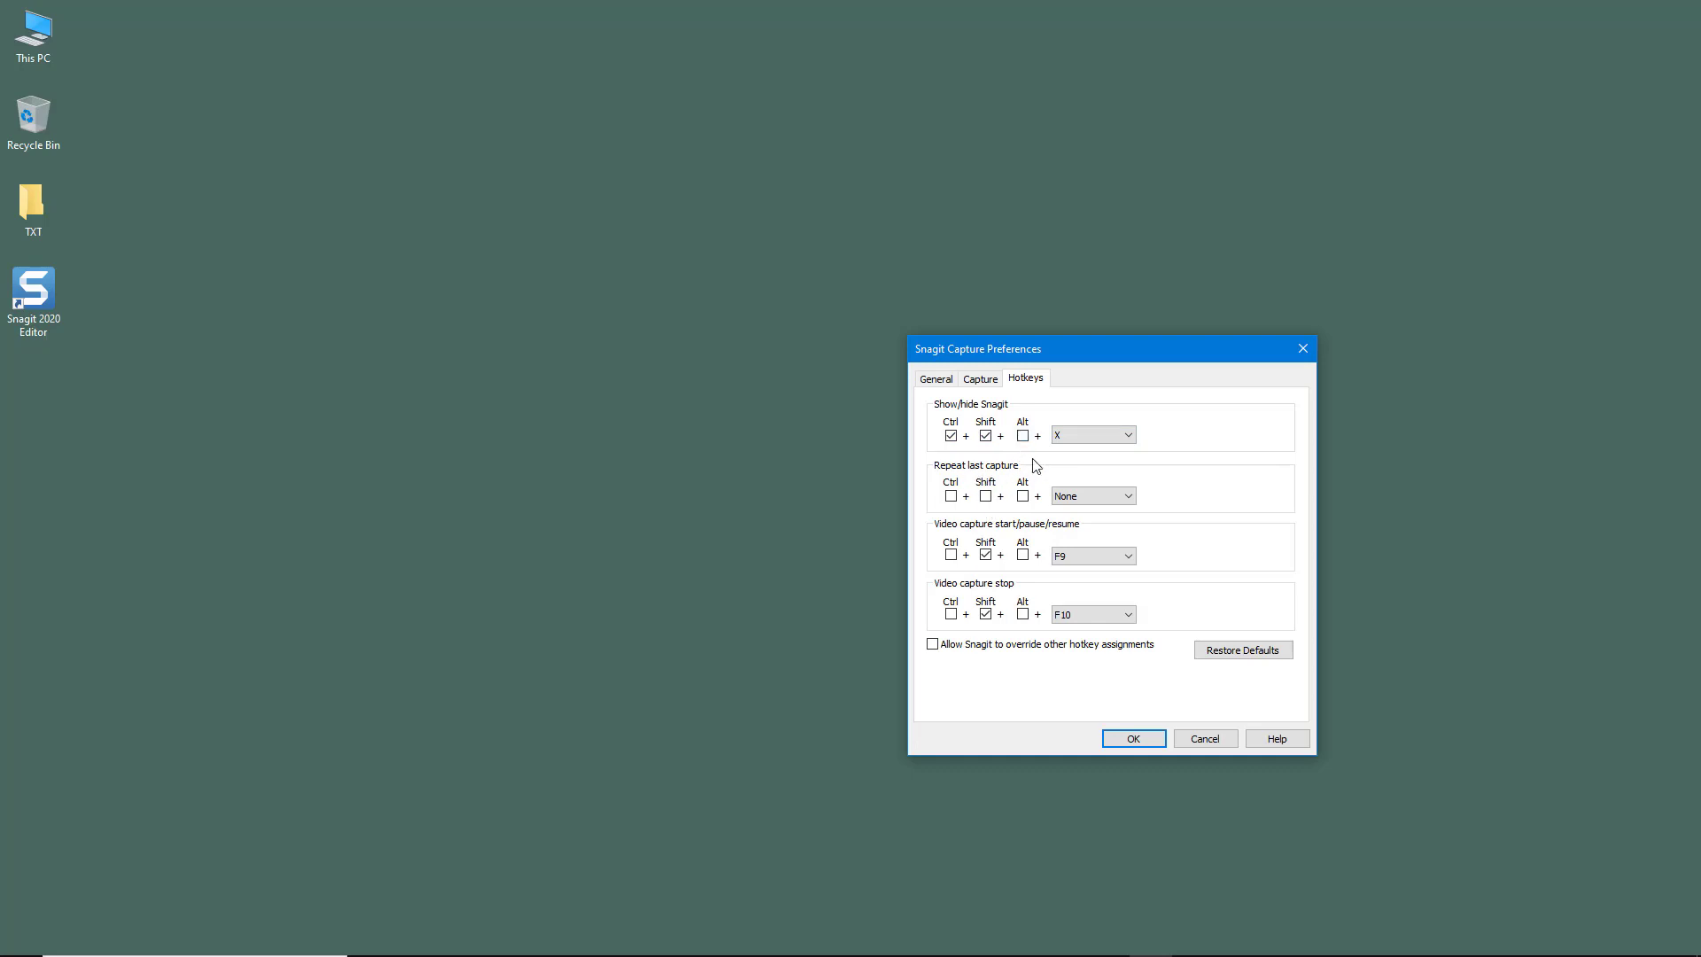
Add Ctrl to Repeat last capture, set video capture start to Alt+C, then reset defaults.
left_click(951, 496)
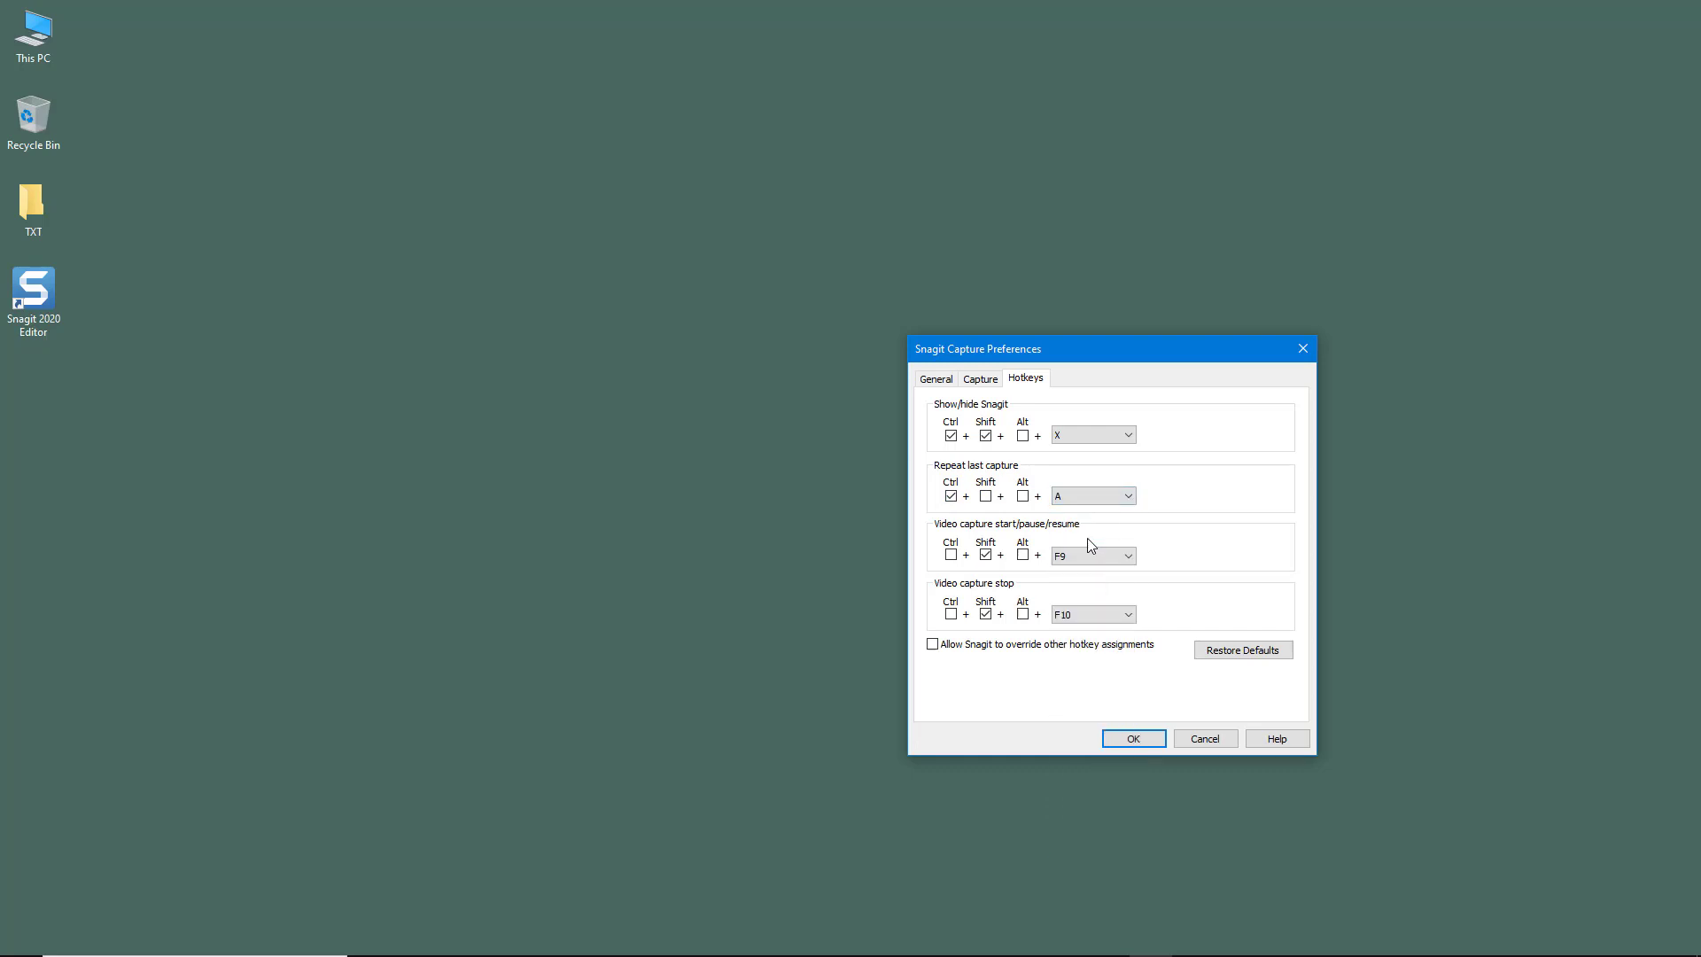
mouse_move(1010, 542)
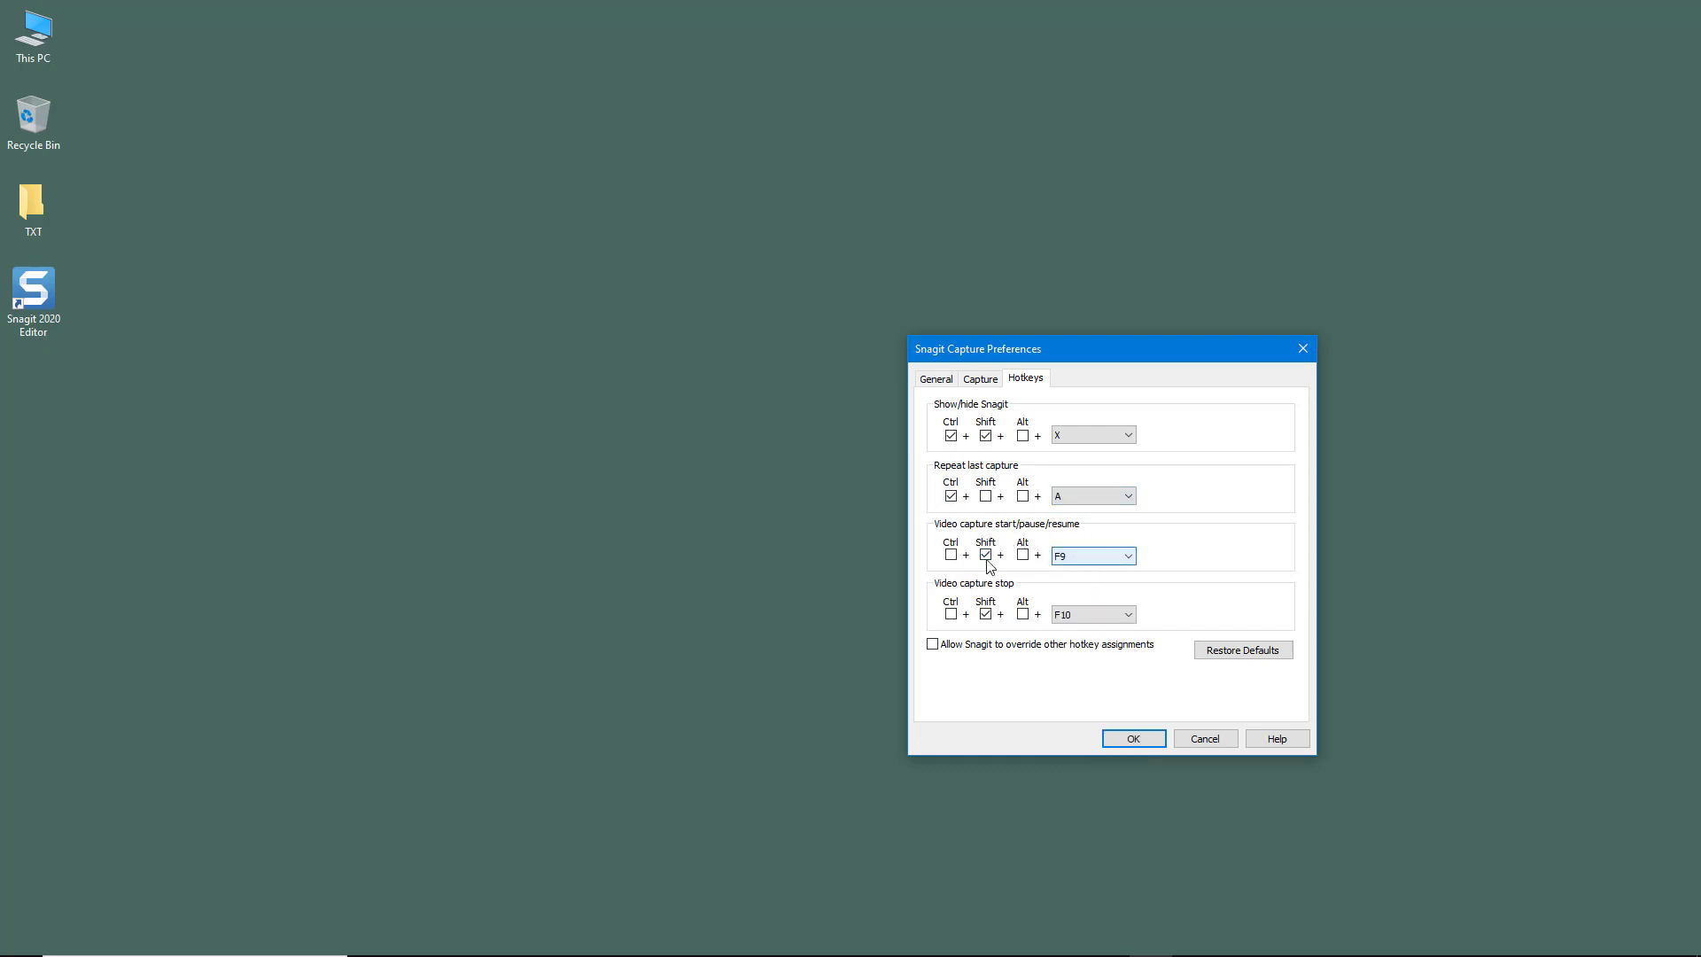
left_click(1126, 555)
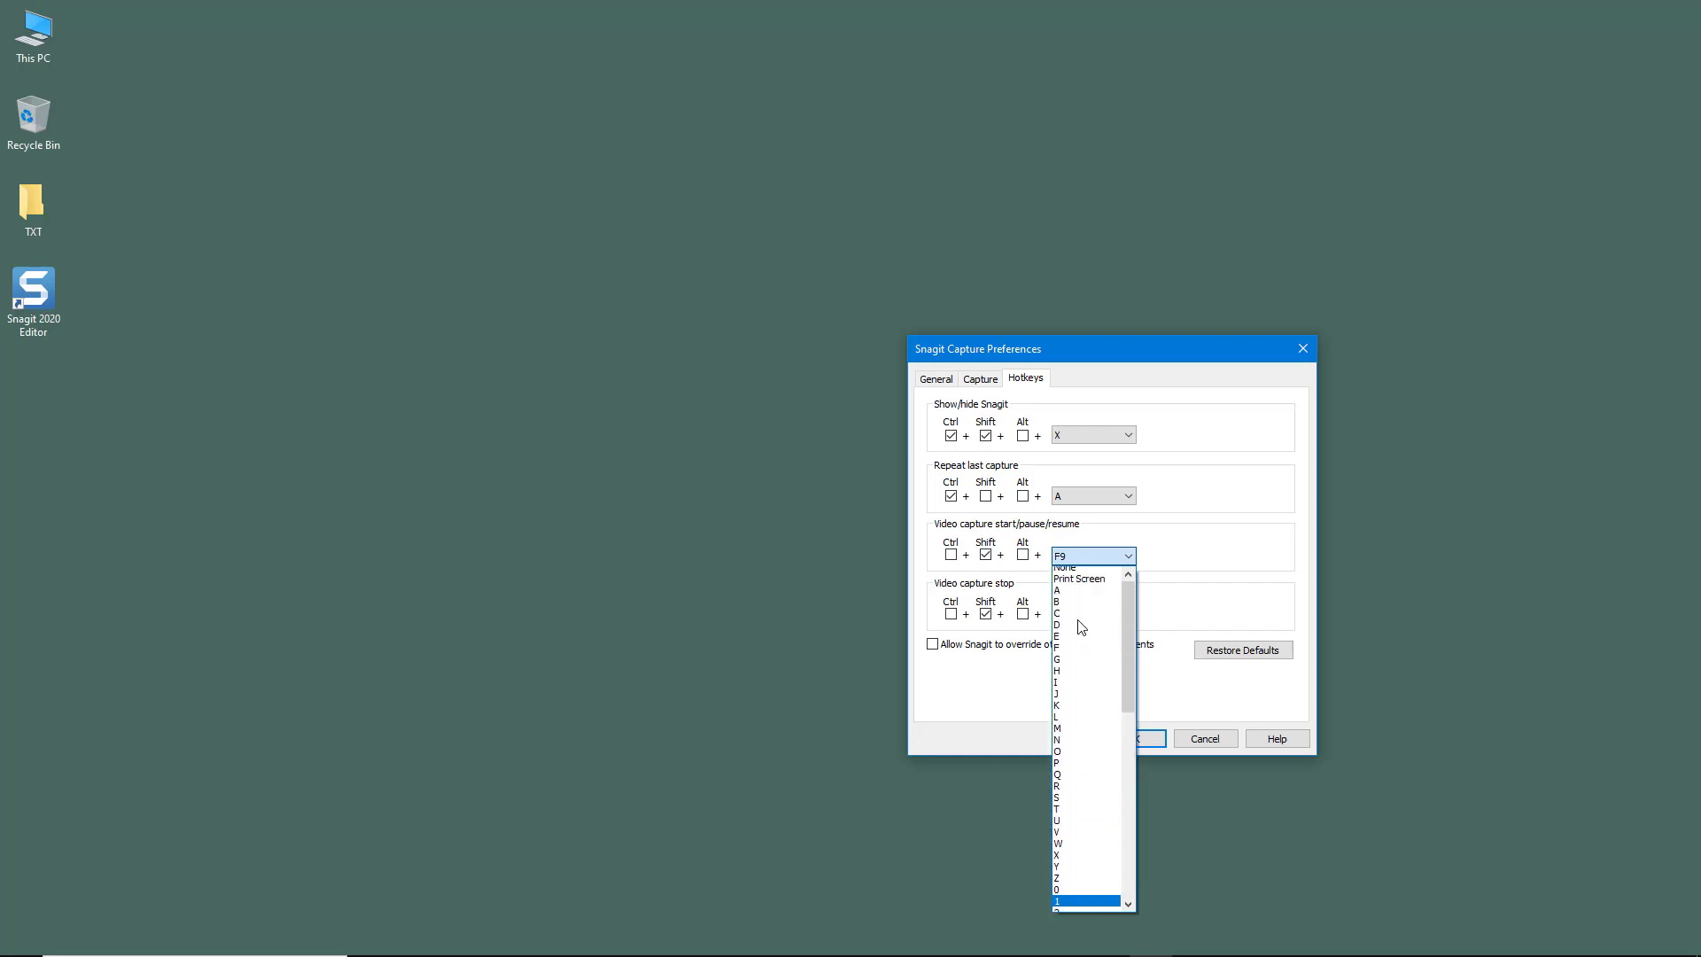
left_click(1057, 614)
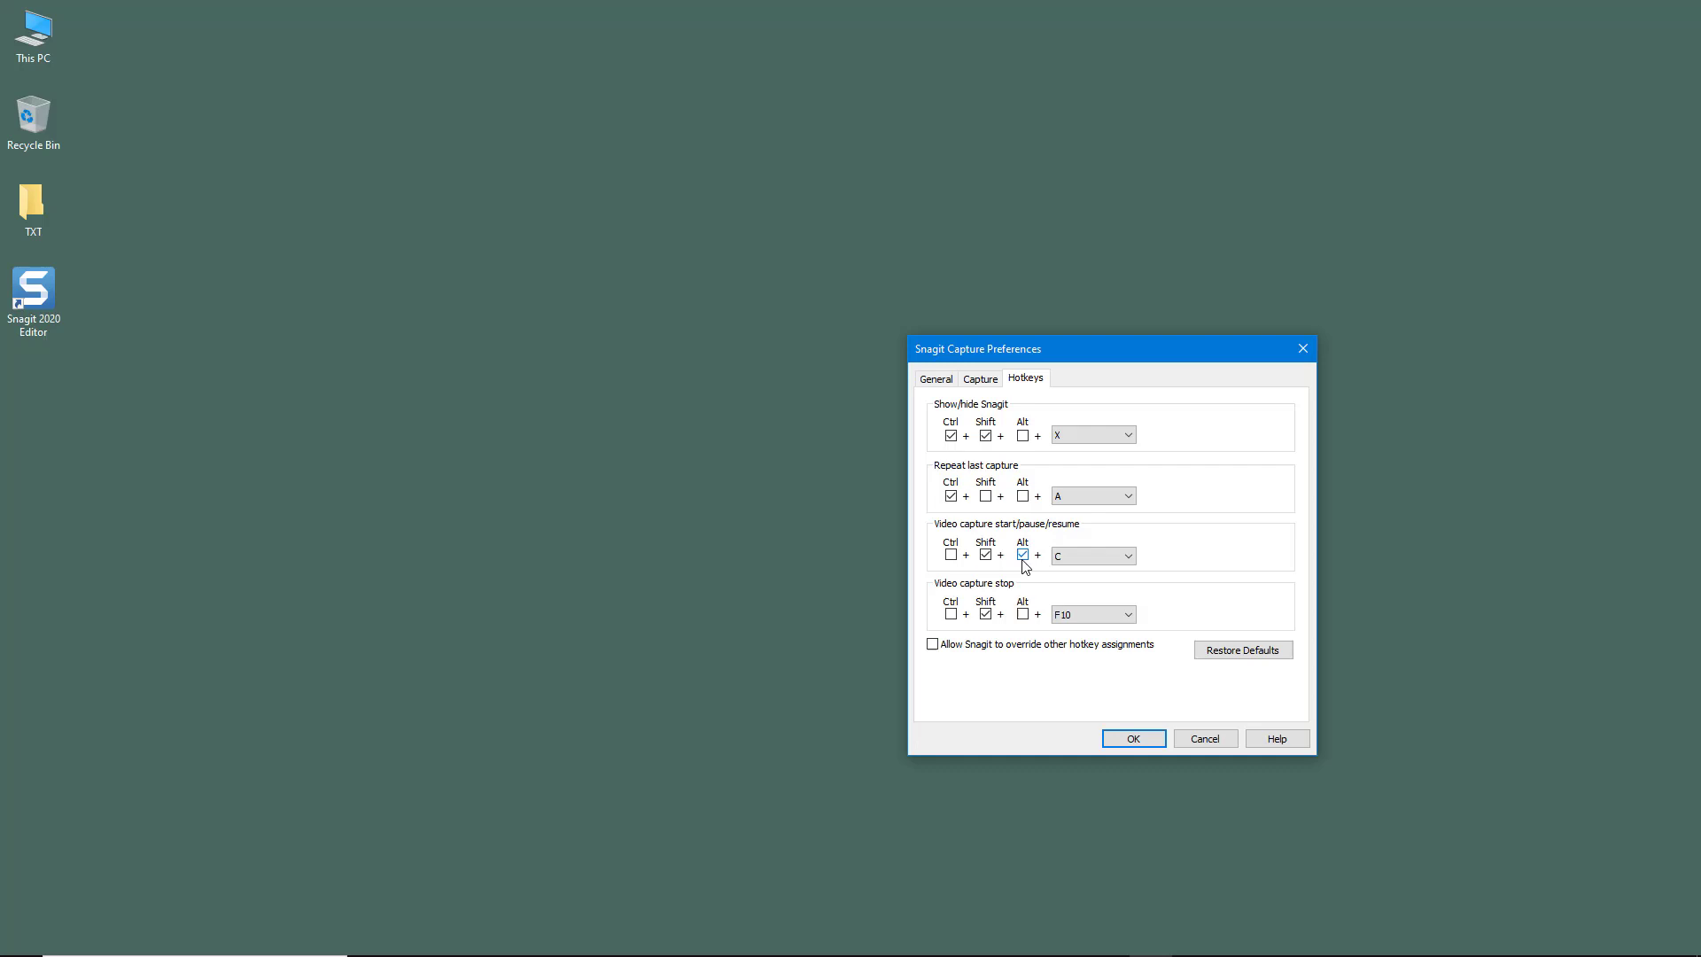
left_click(1020, 554)
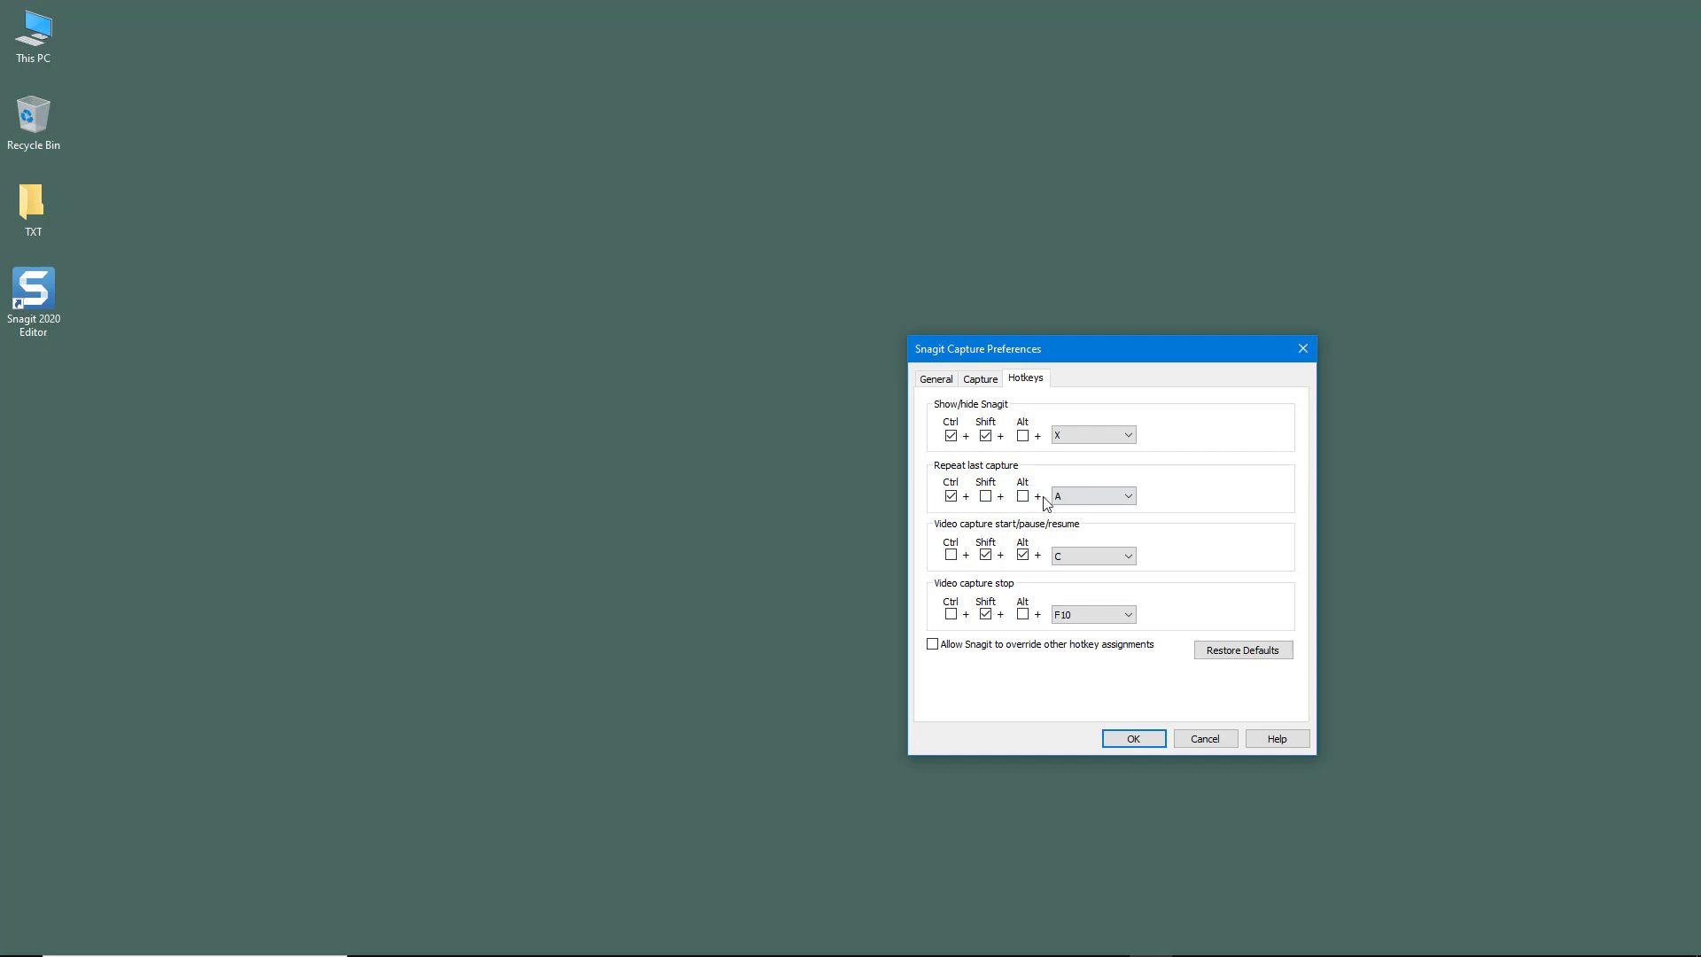
left_click(1242, 650)
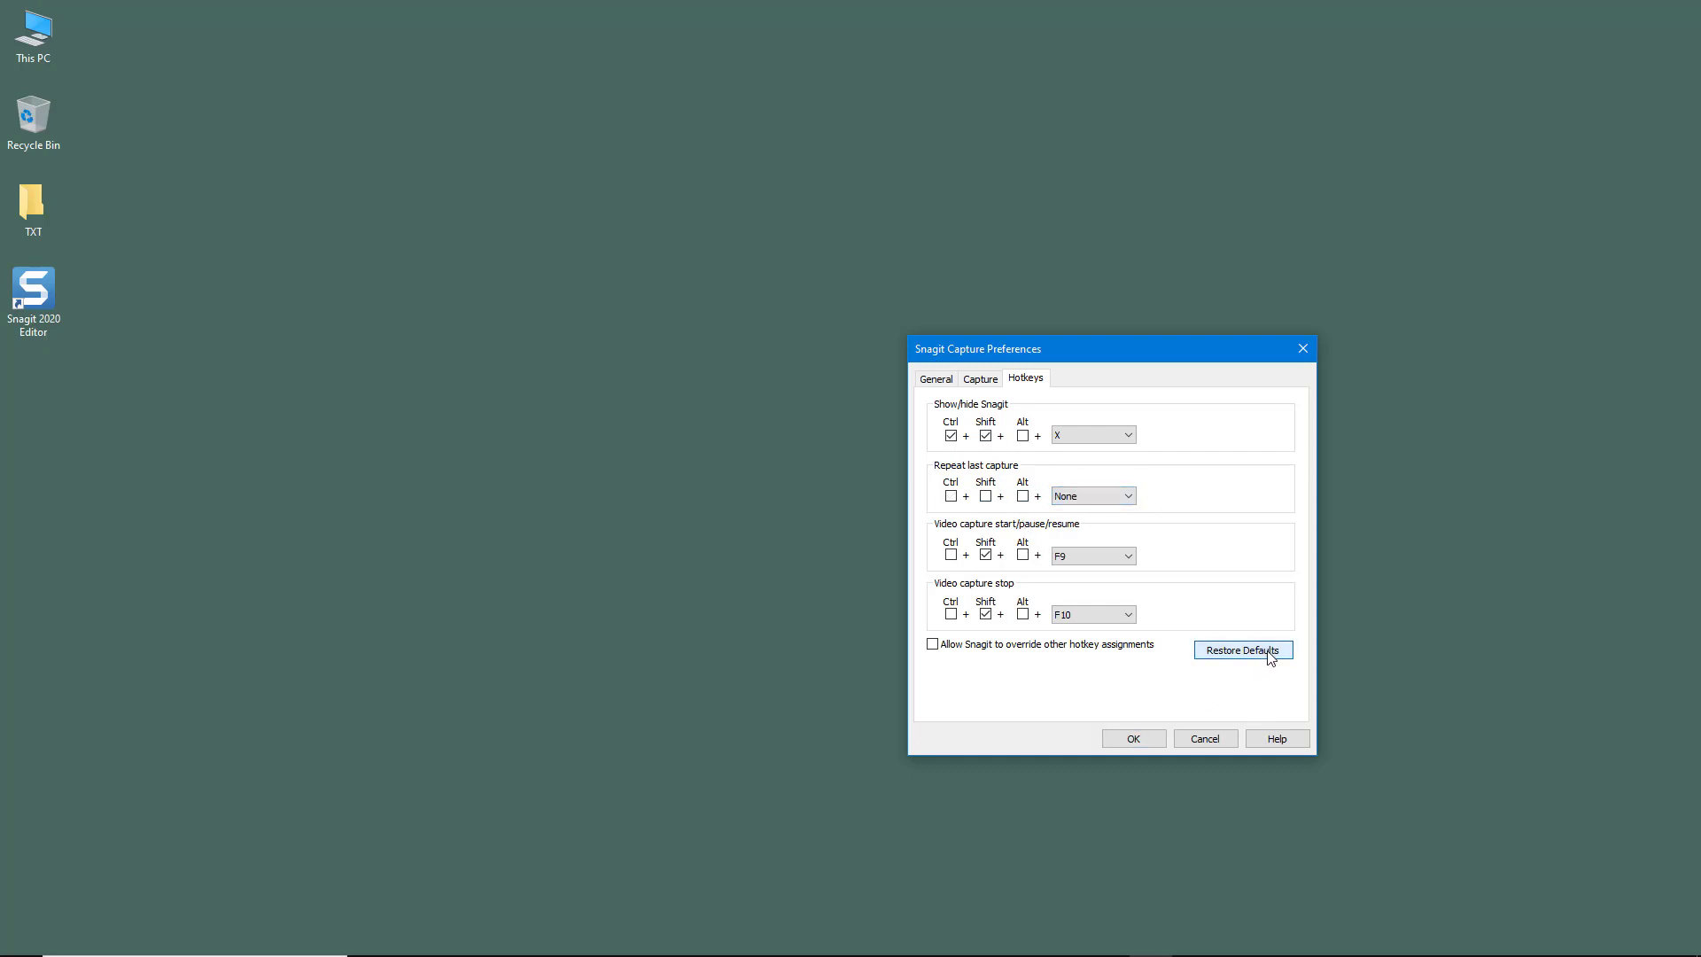
Confirm the default hotkeys and move the Capture Preferences dialog up and right.
left_click(932, 643)
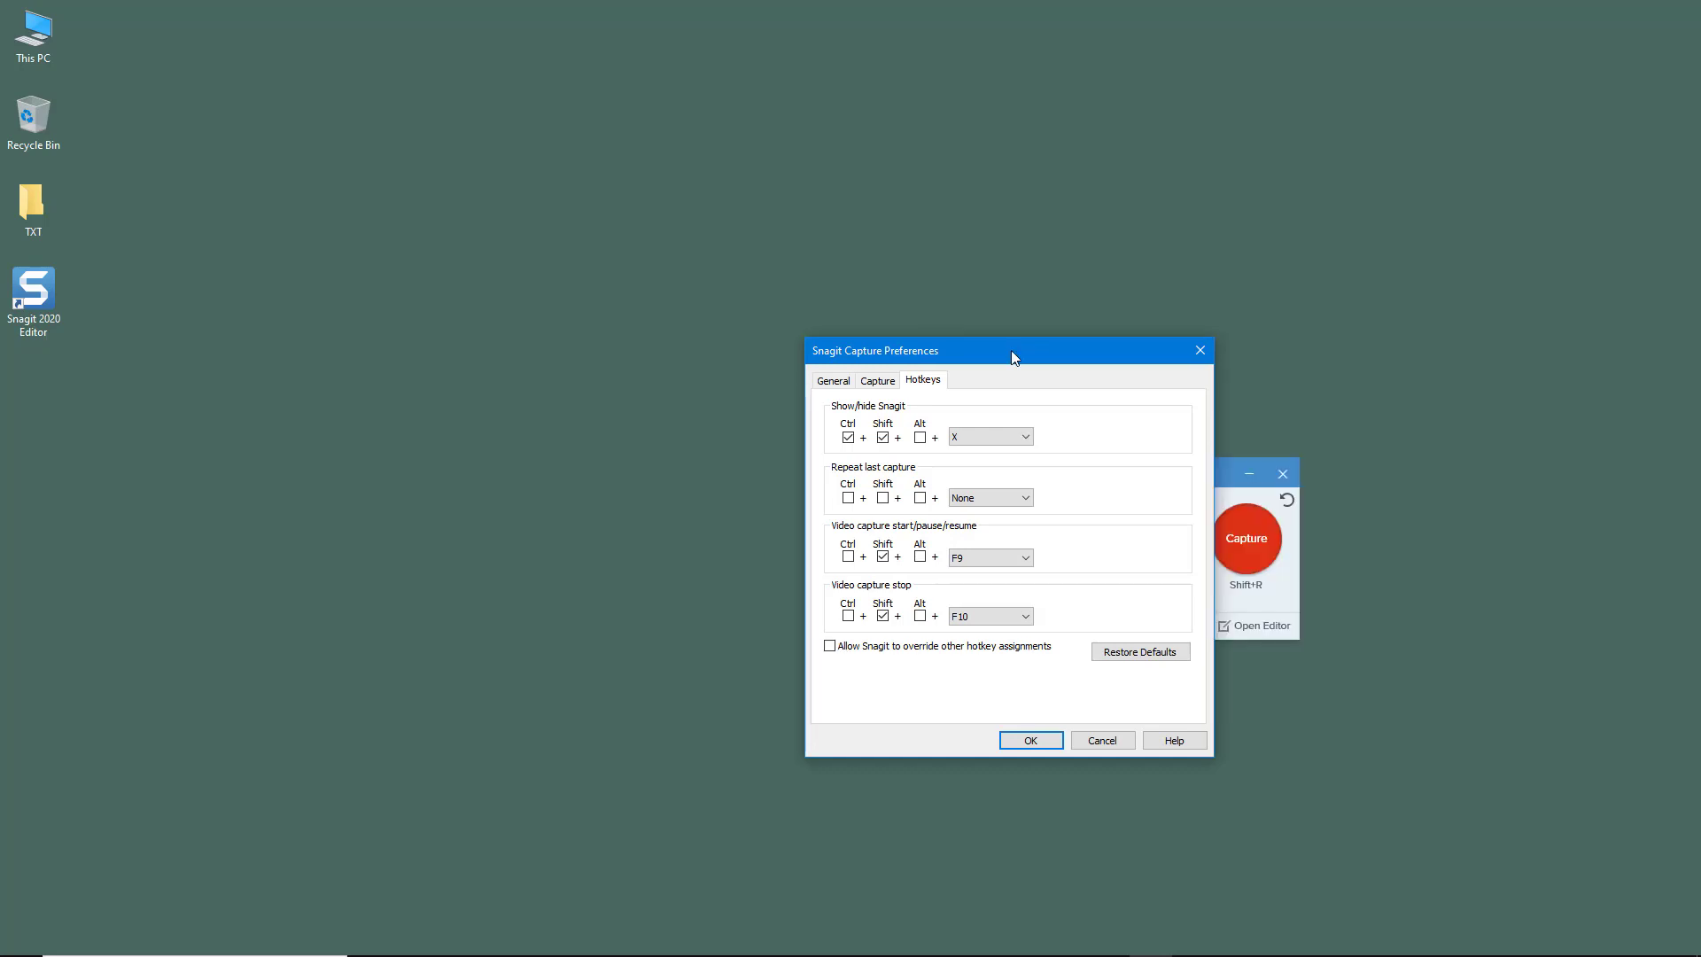
left_click_drag(1009, 349, 1019, 334)
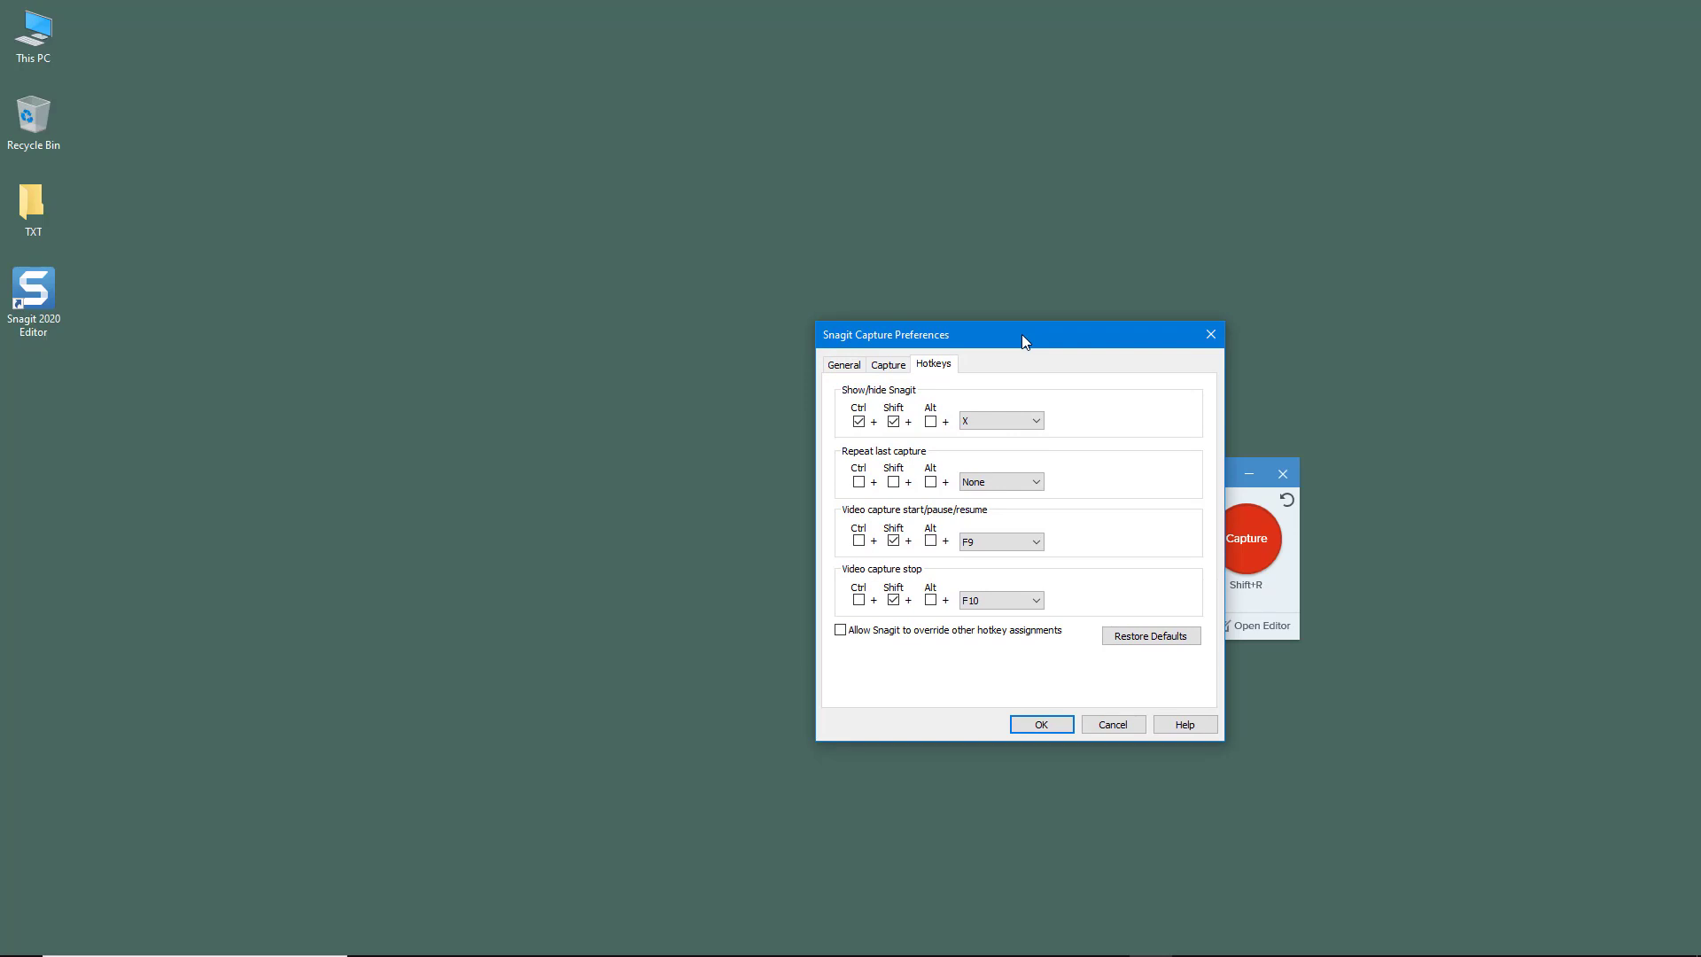
mouse_move(1154, 272)
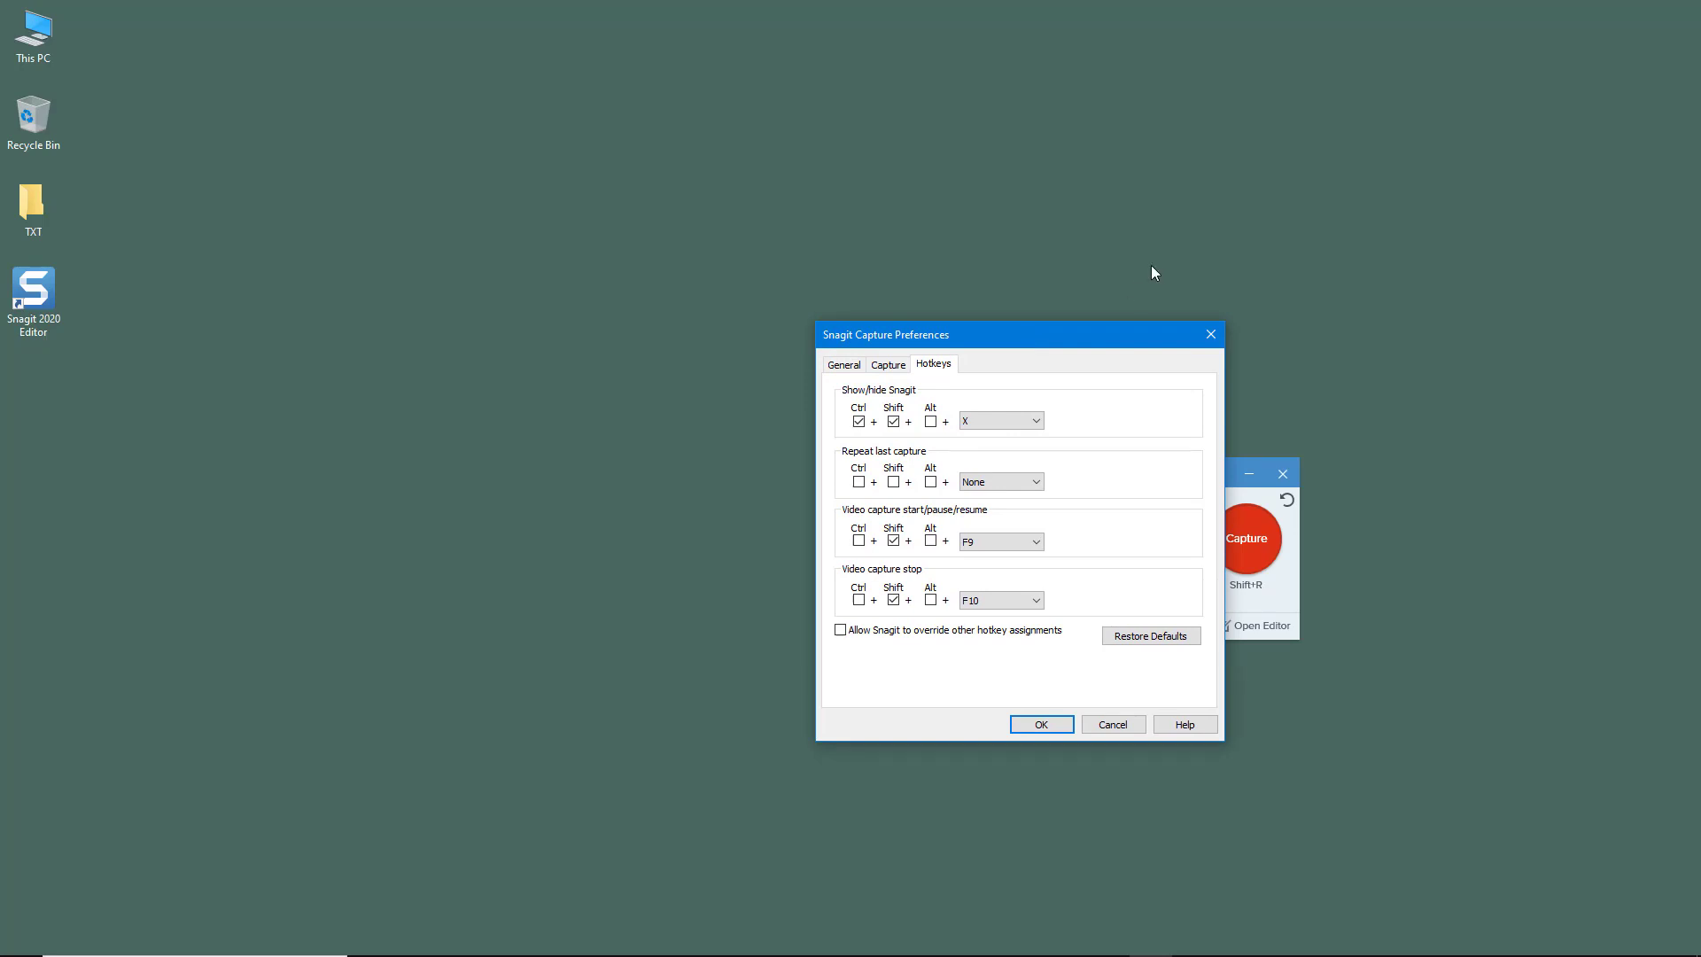